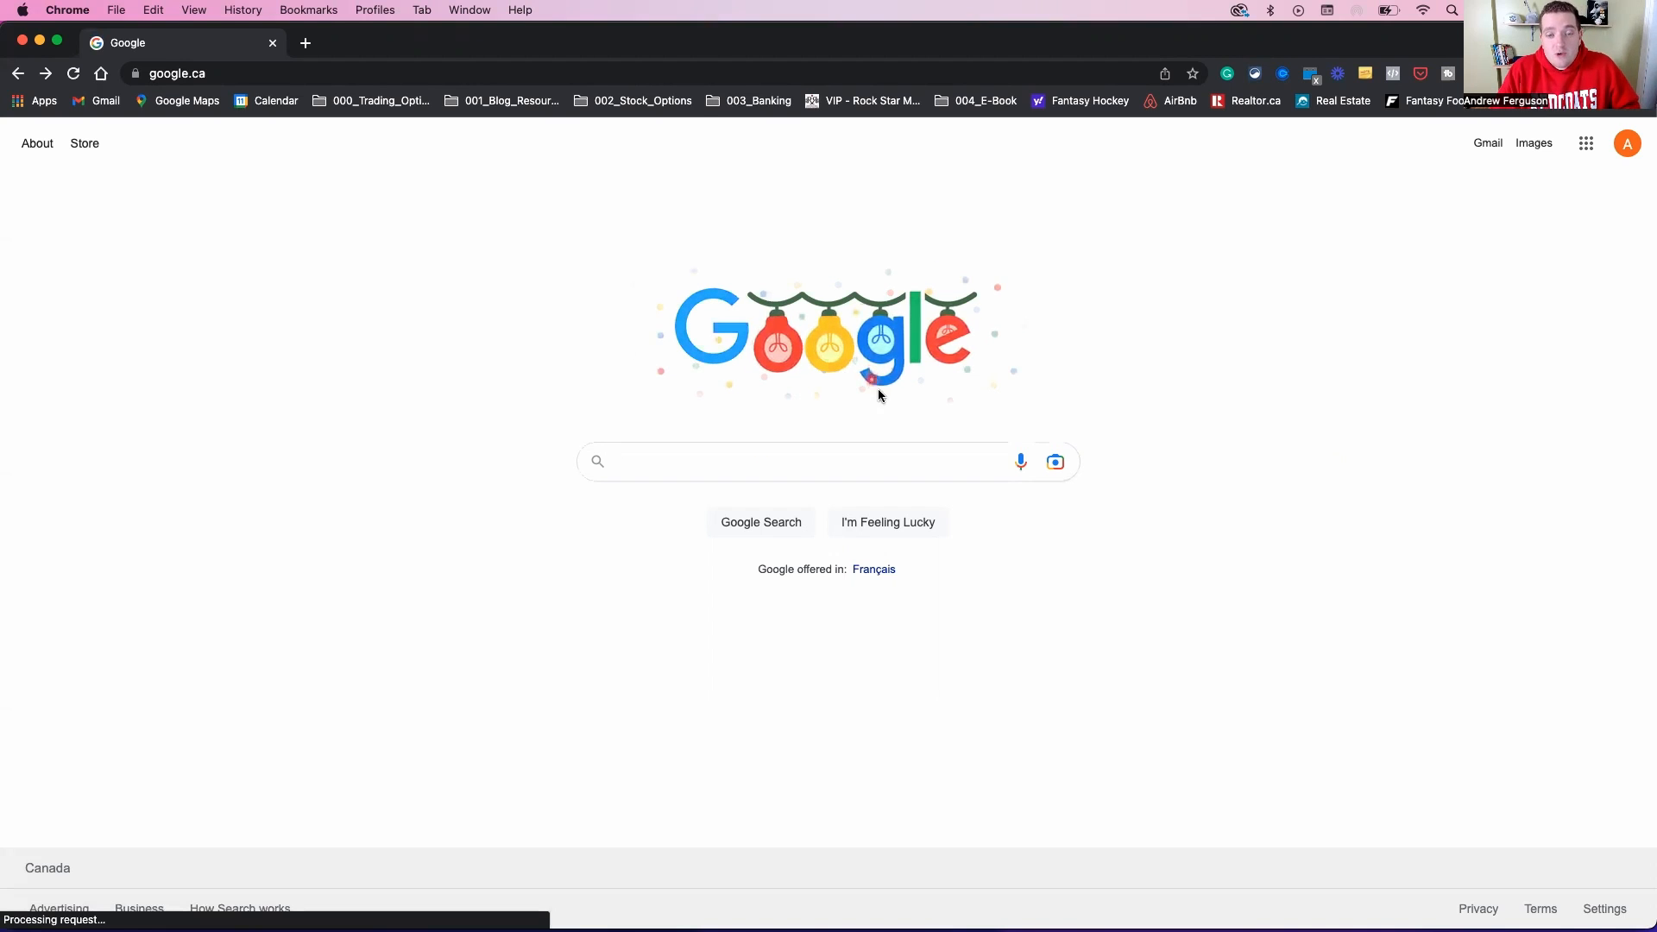
Search Google for 'interactive brokers' using the past-search suggestion
click(792, 462)
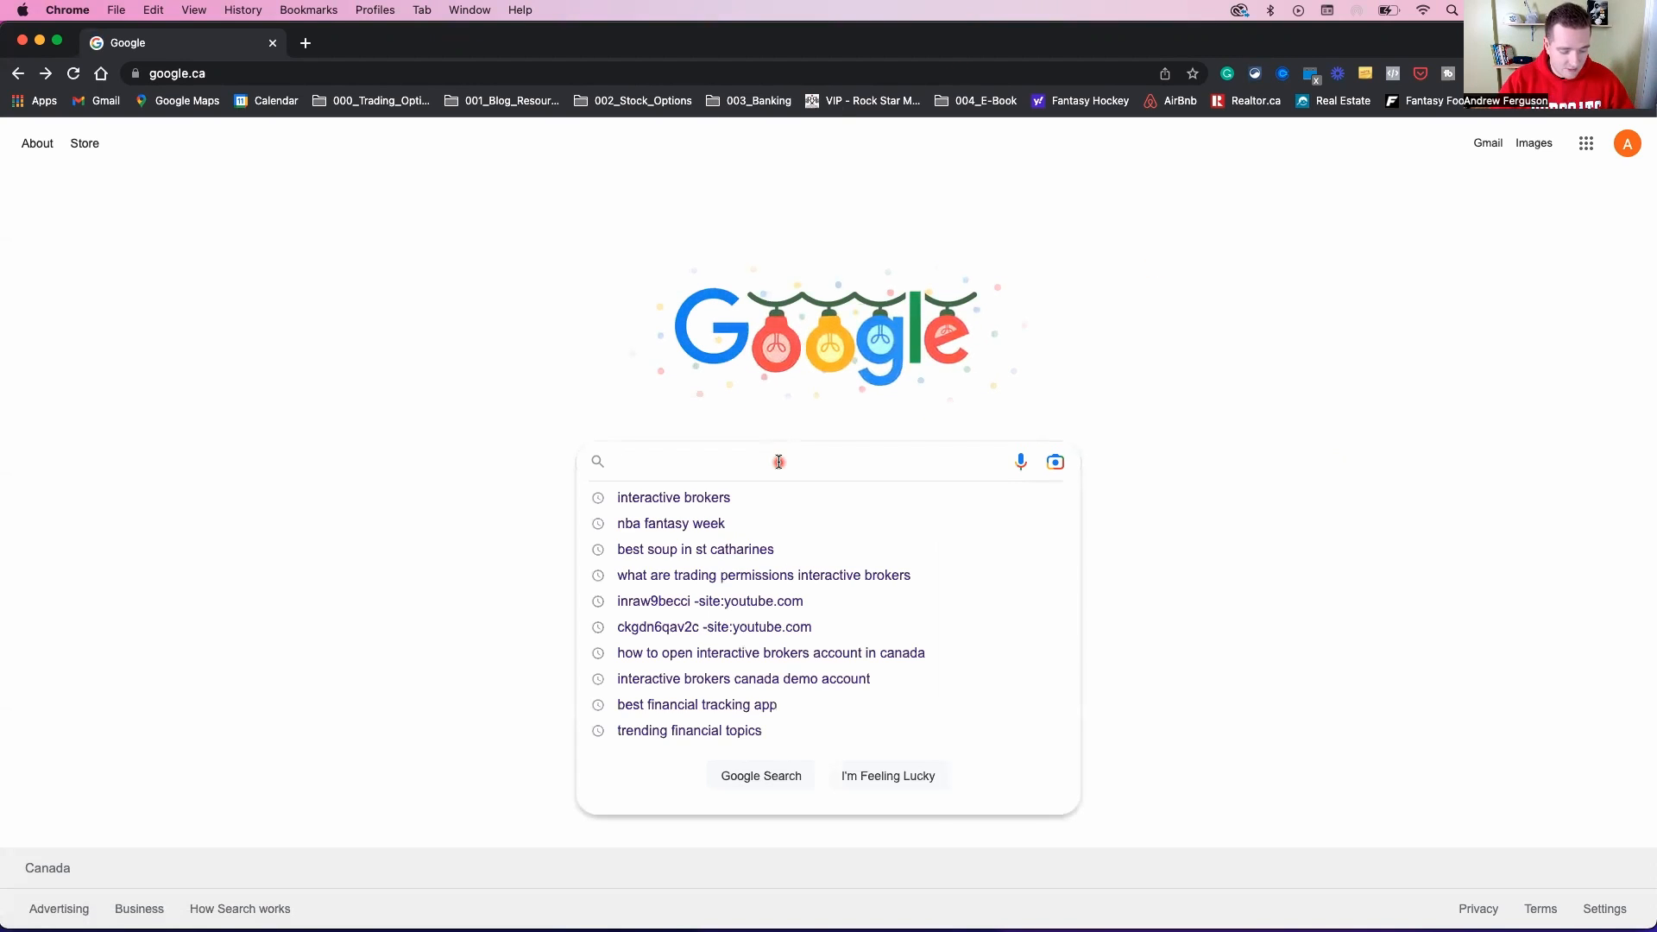
click(673, 497)
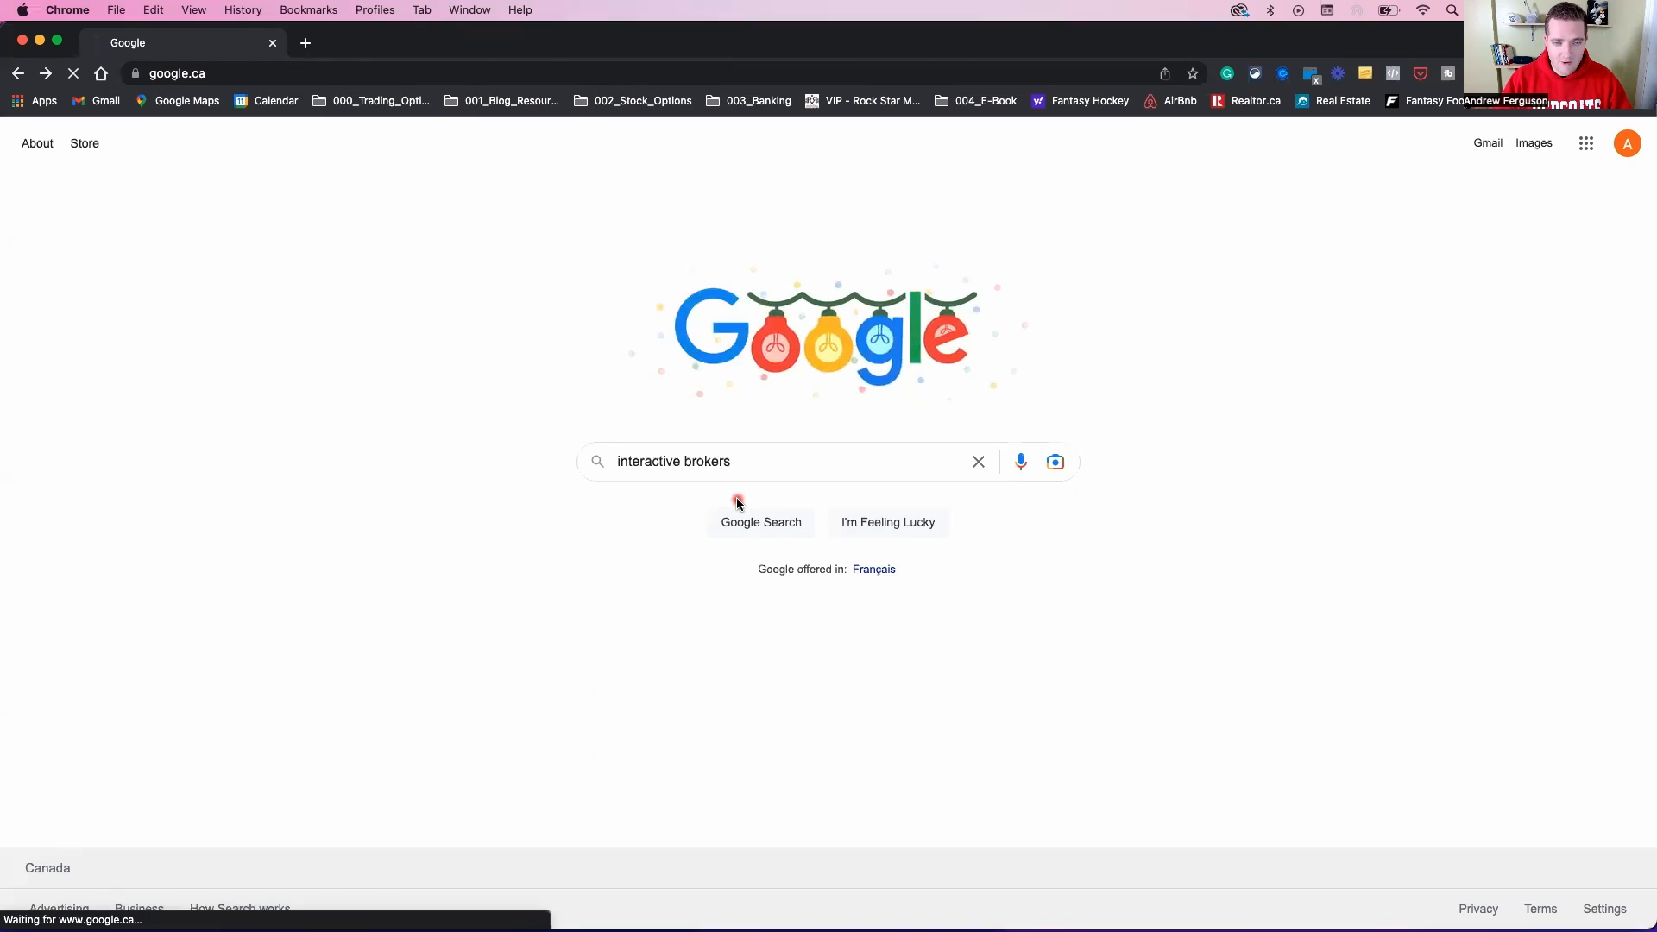
click(759, 521)
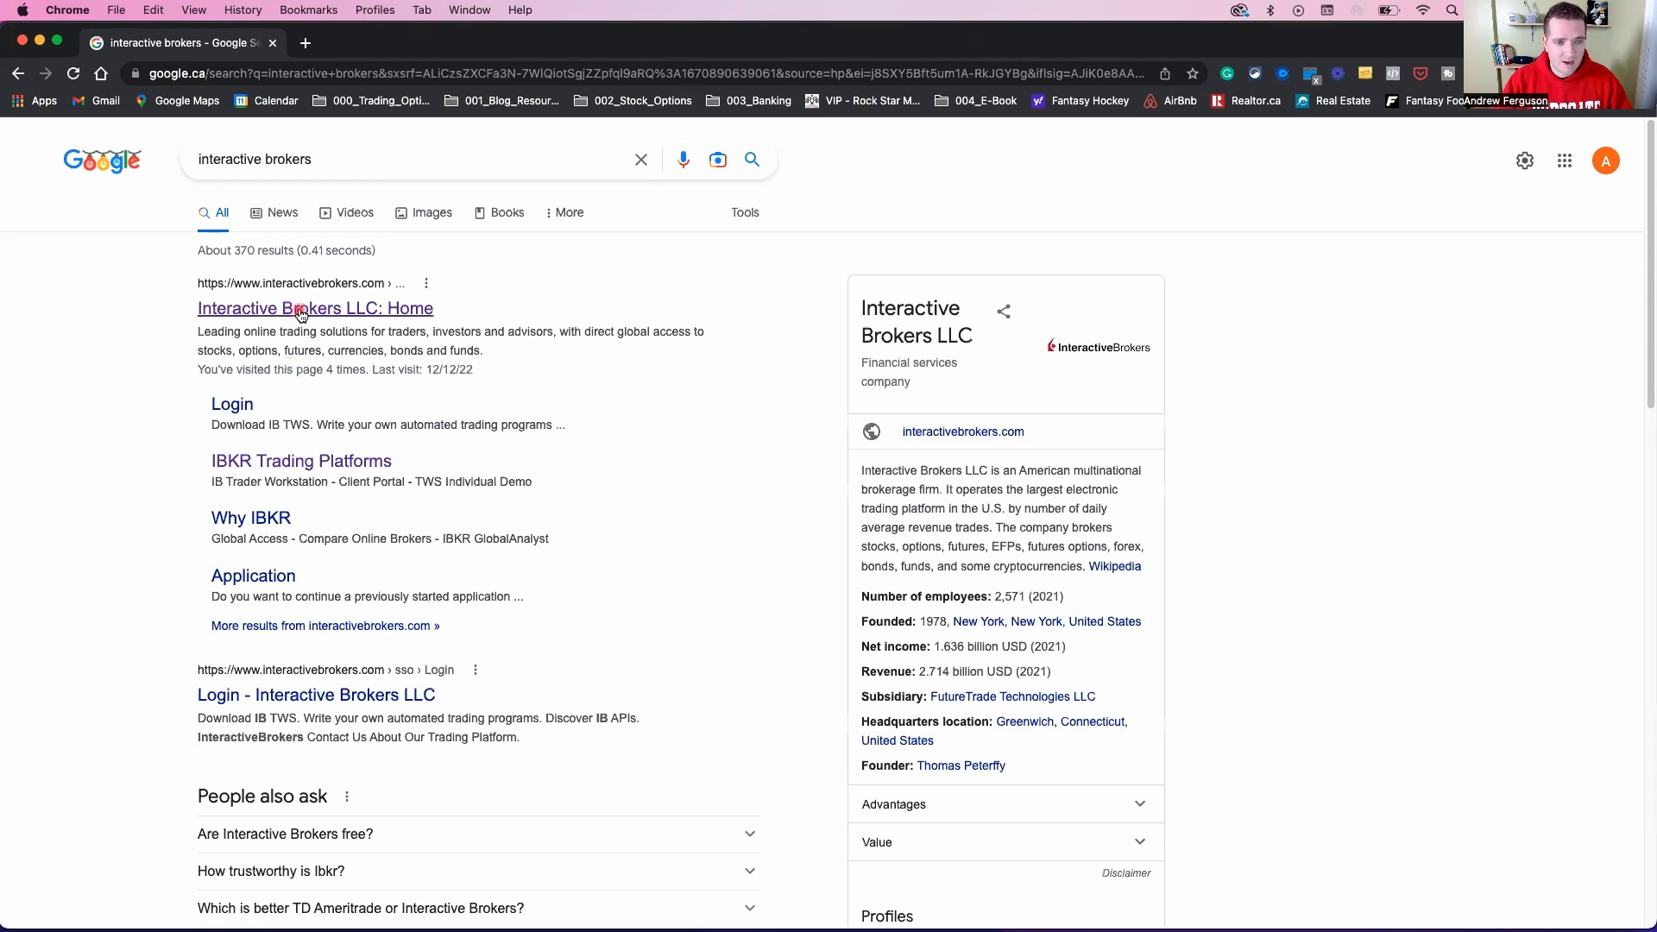
Go from the Interactive Brokers LLC home result to Trading > Platforms
click(315, 308)
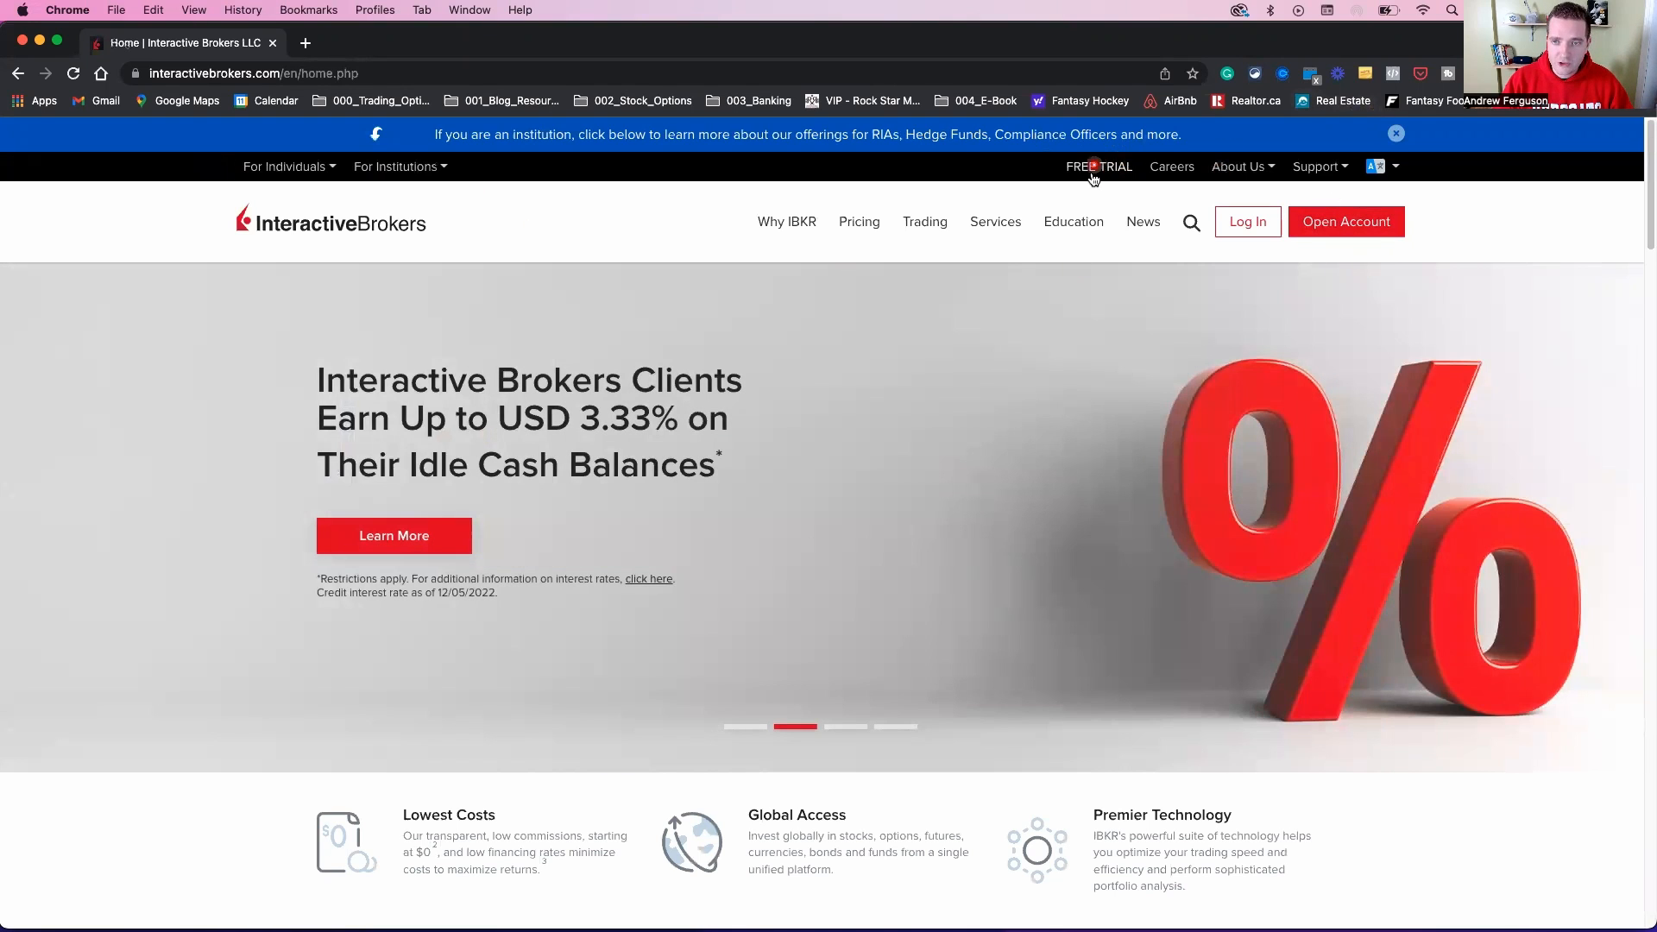
mouse_move(1142, 223)
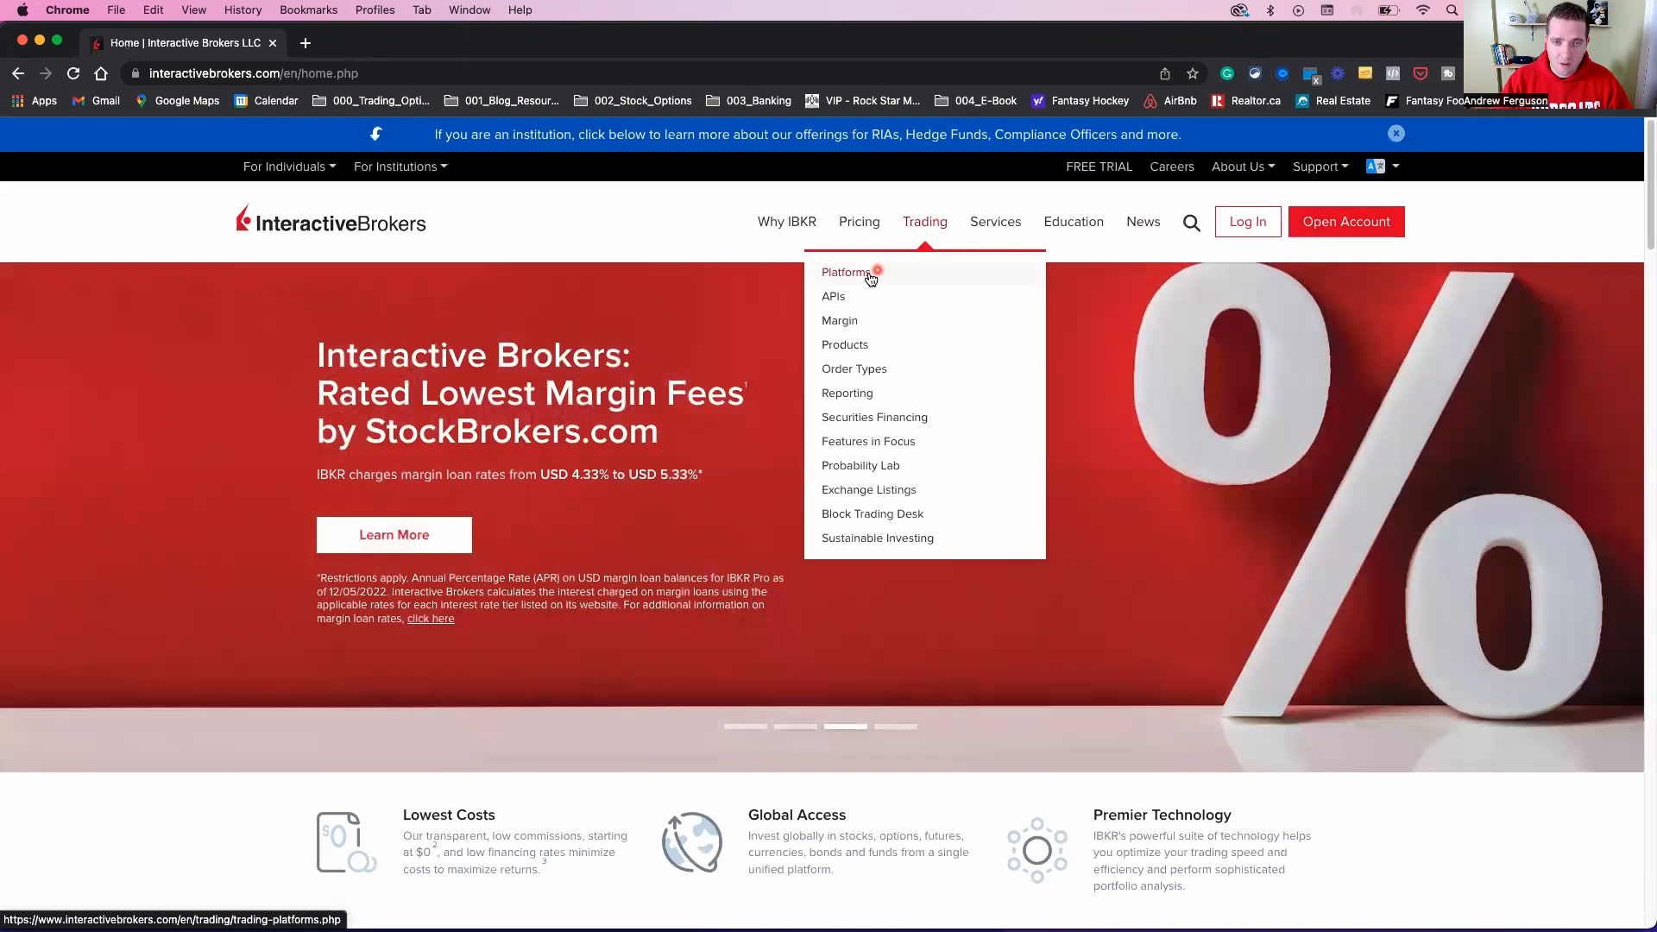
click(844, 271)
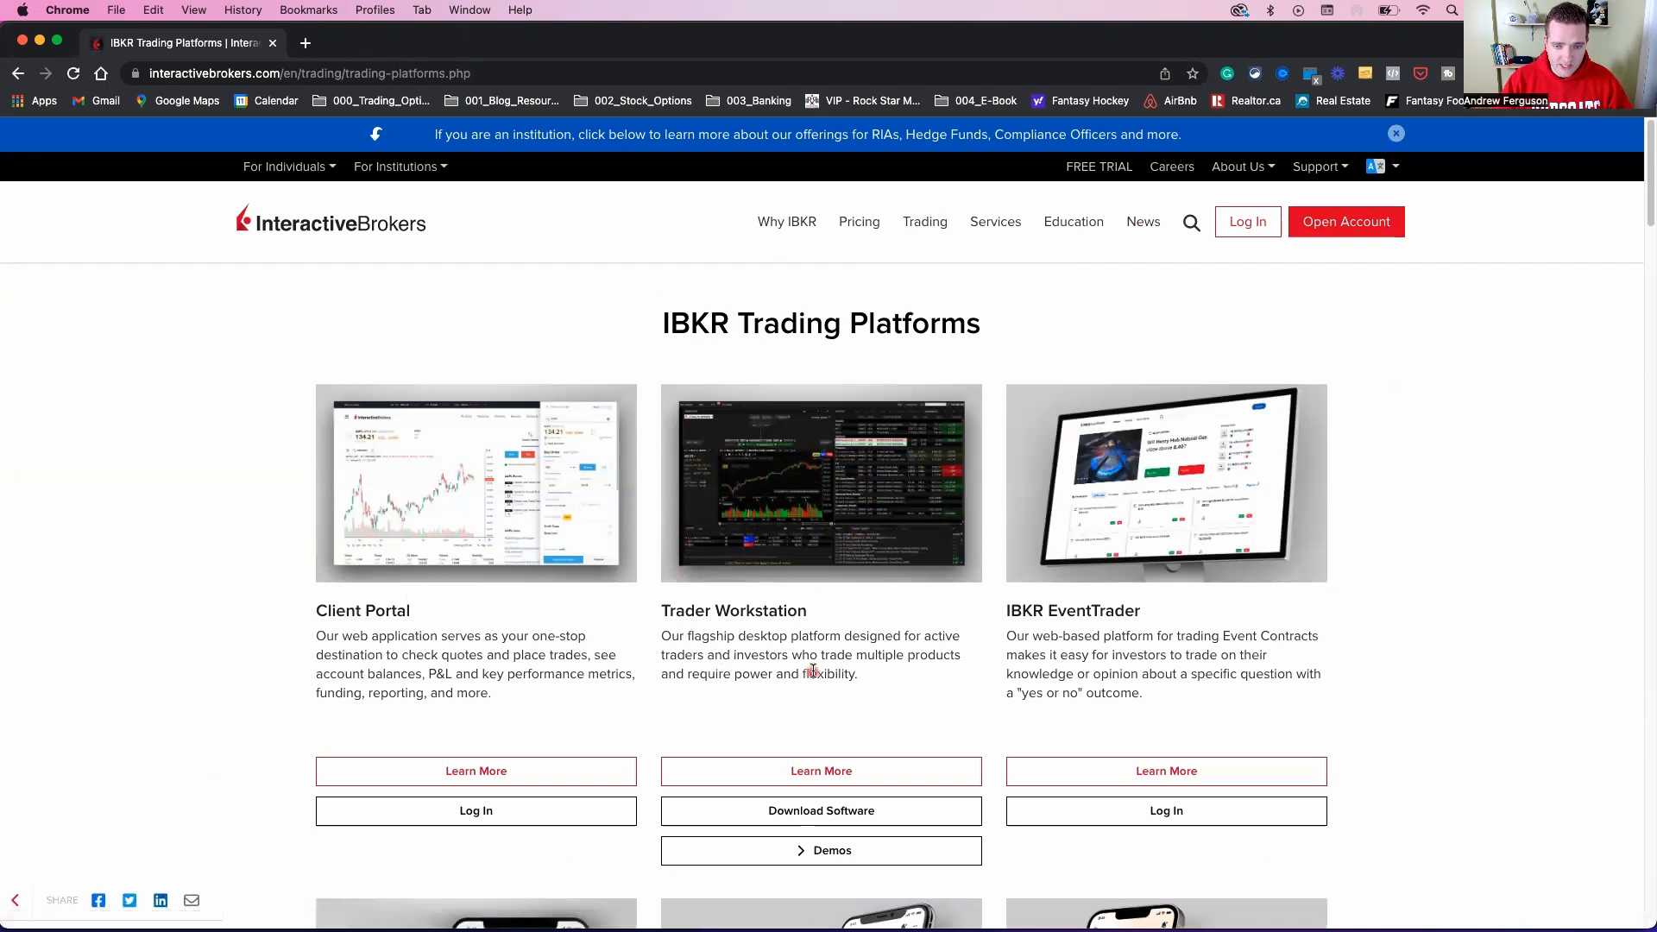
mouse_move(833, 821)
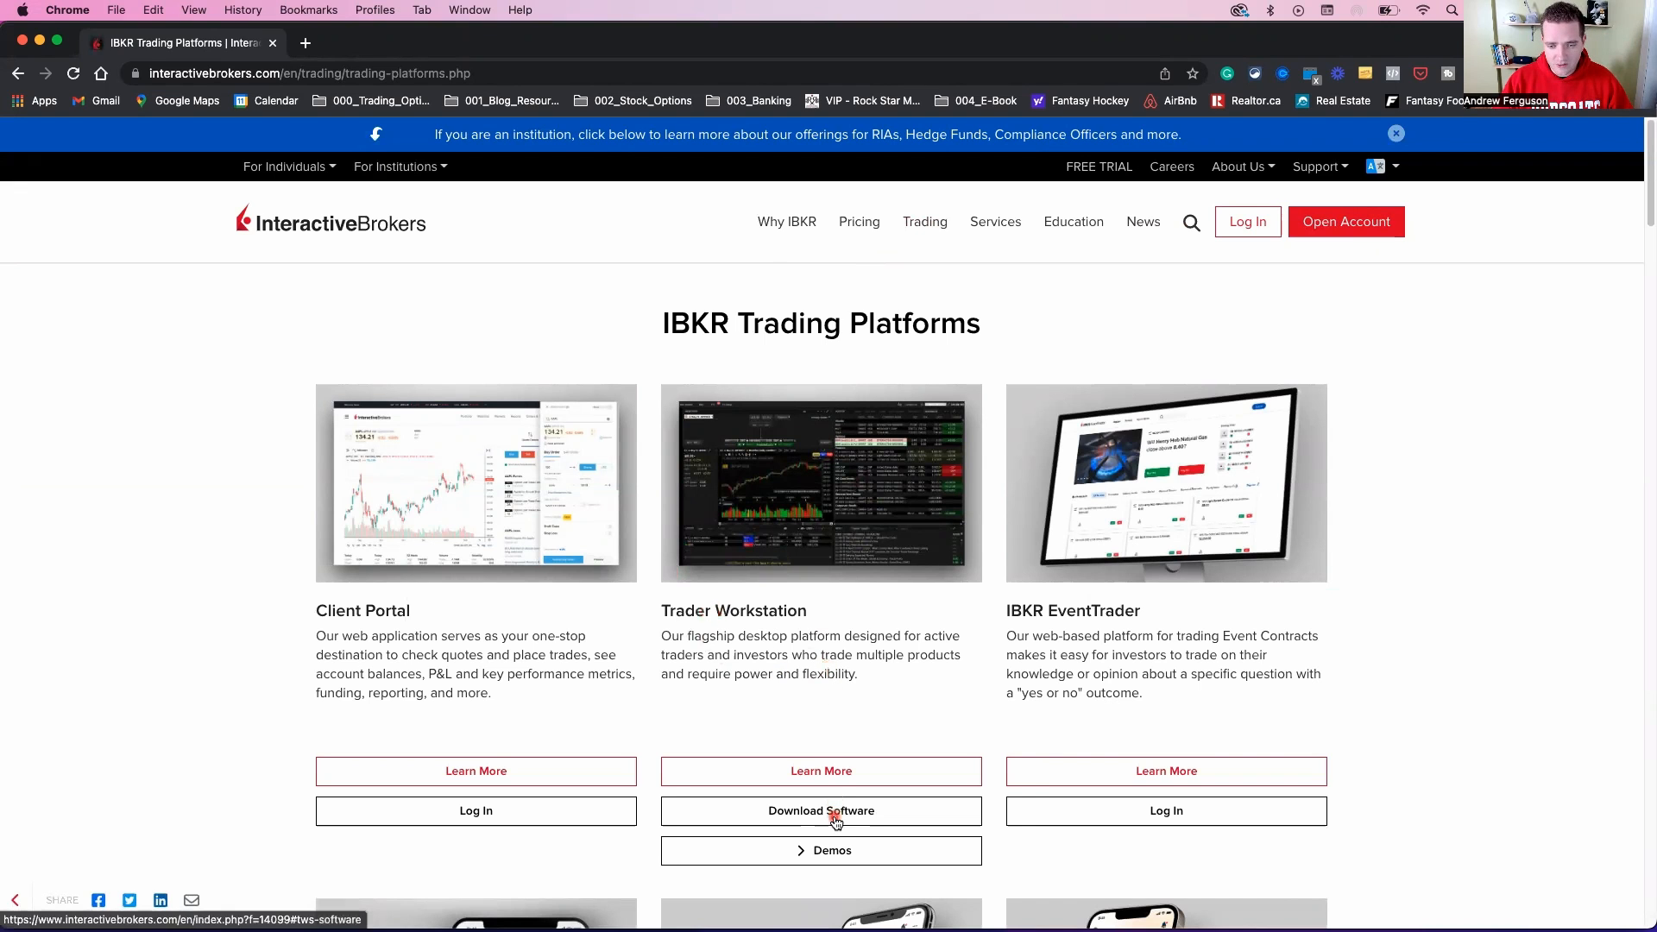
From Trader Workstation's Download Software, get the TWS Latest macOS installer for Intel processors
click(821, 811)
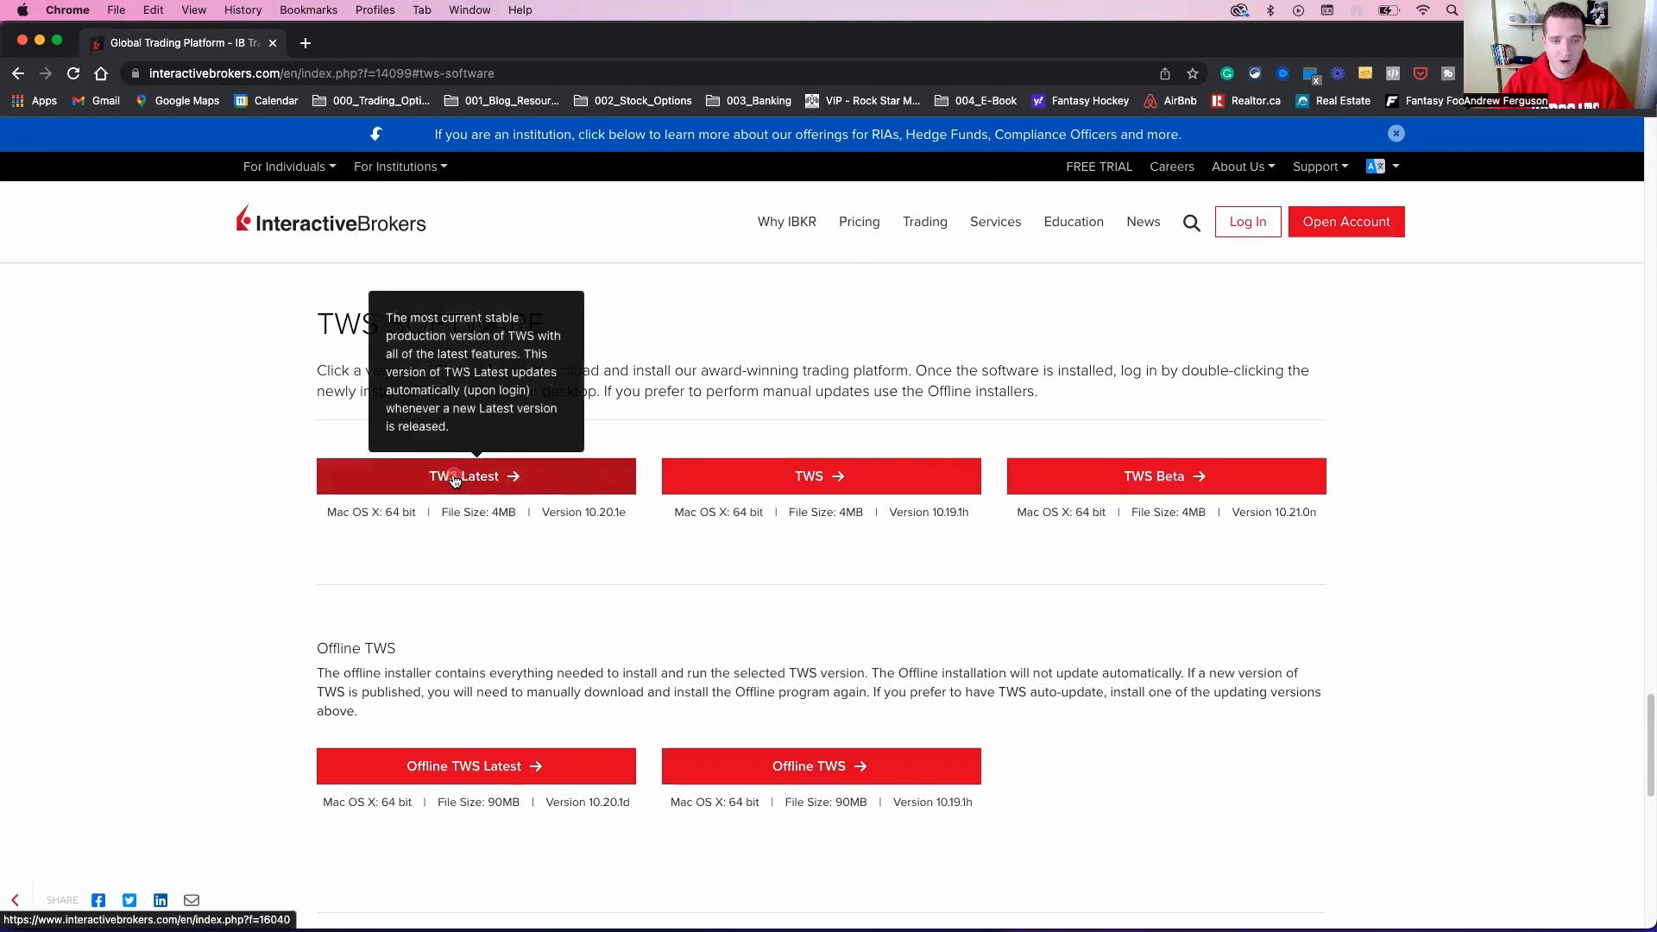
scroll(down, 3)
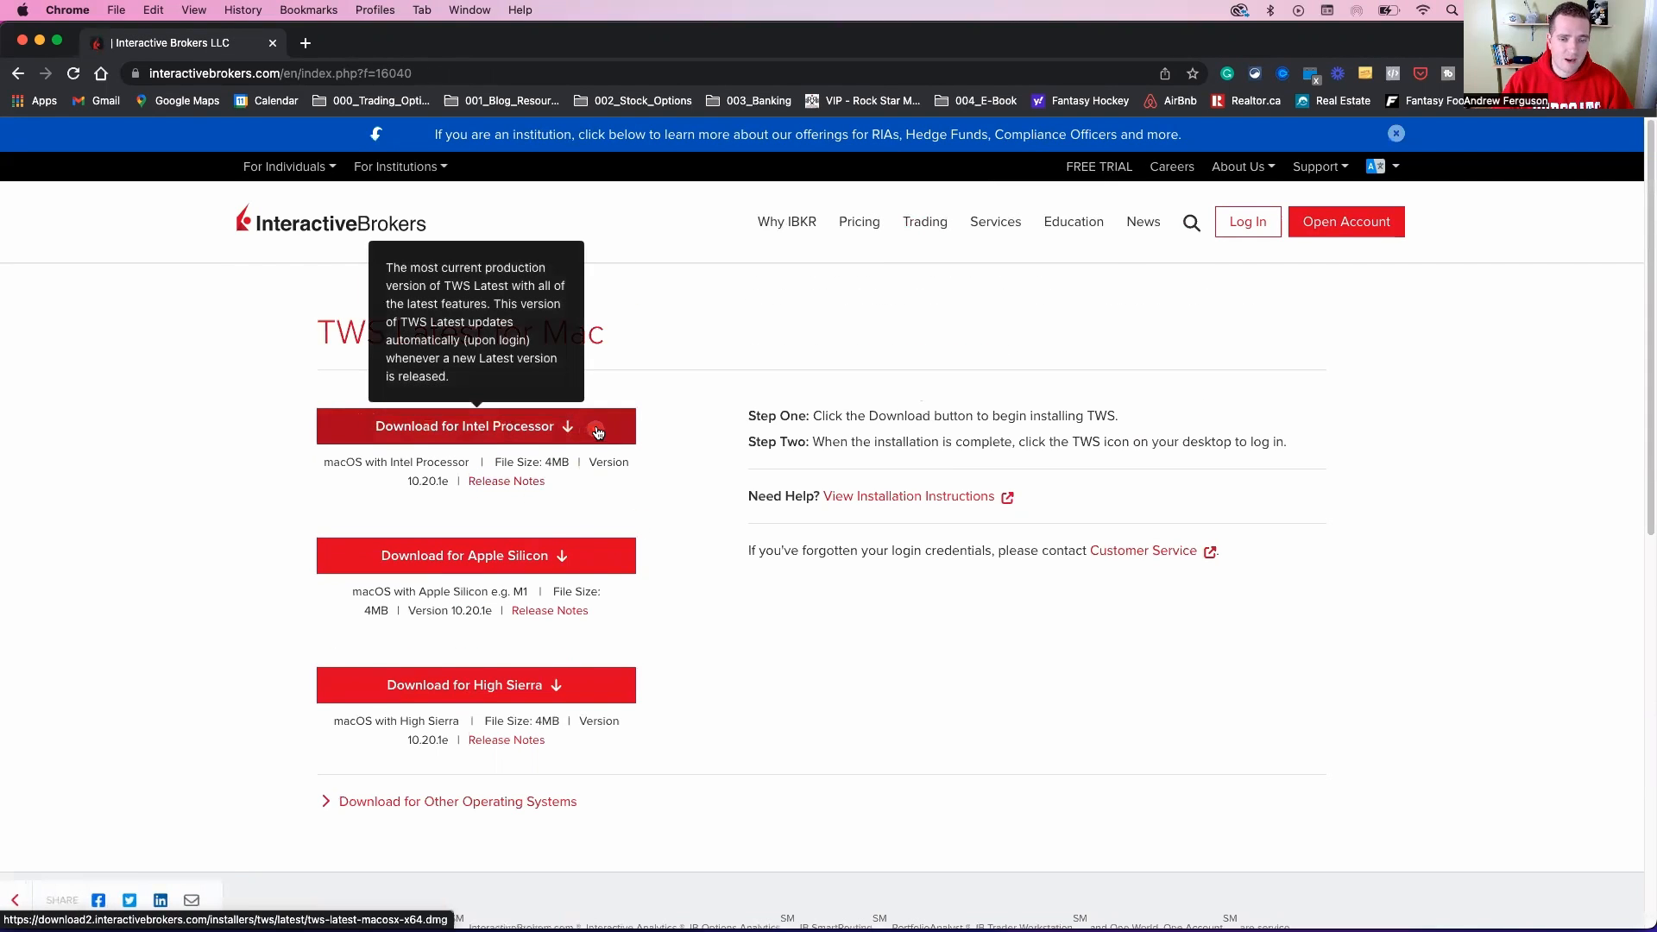
mouse_move(715, 584)
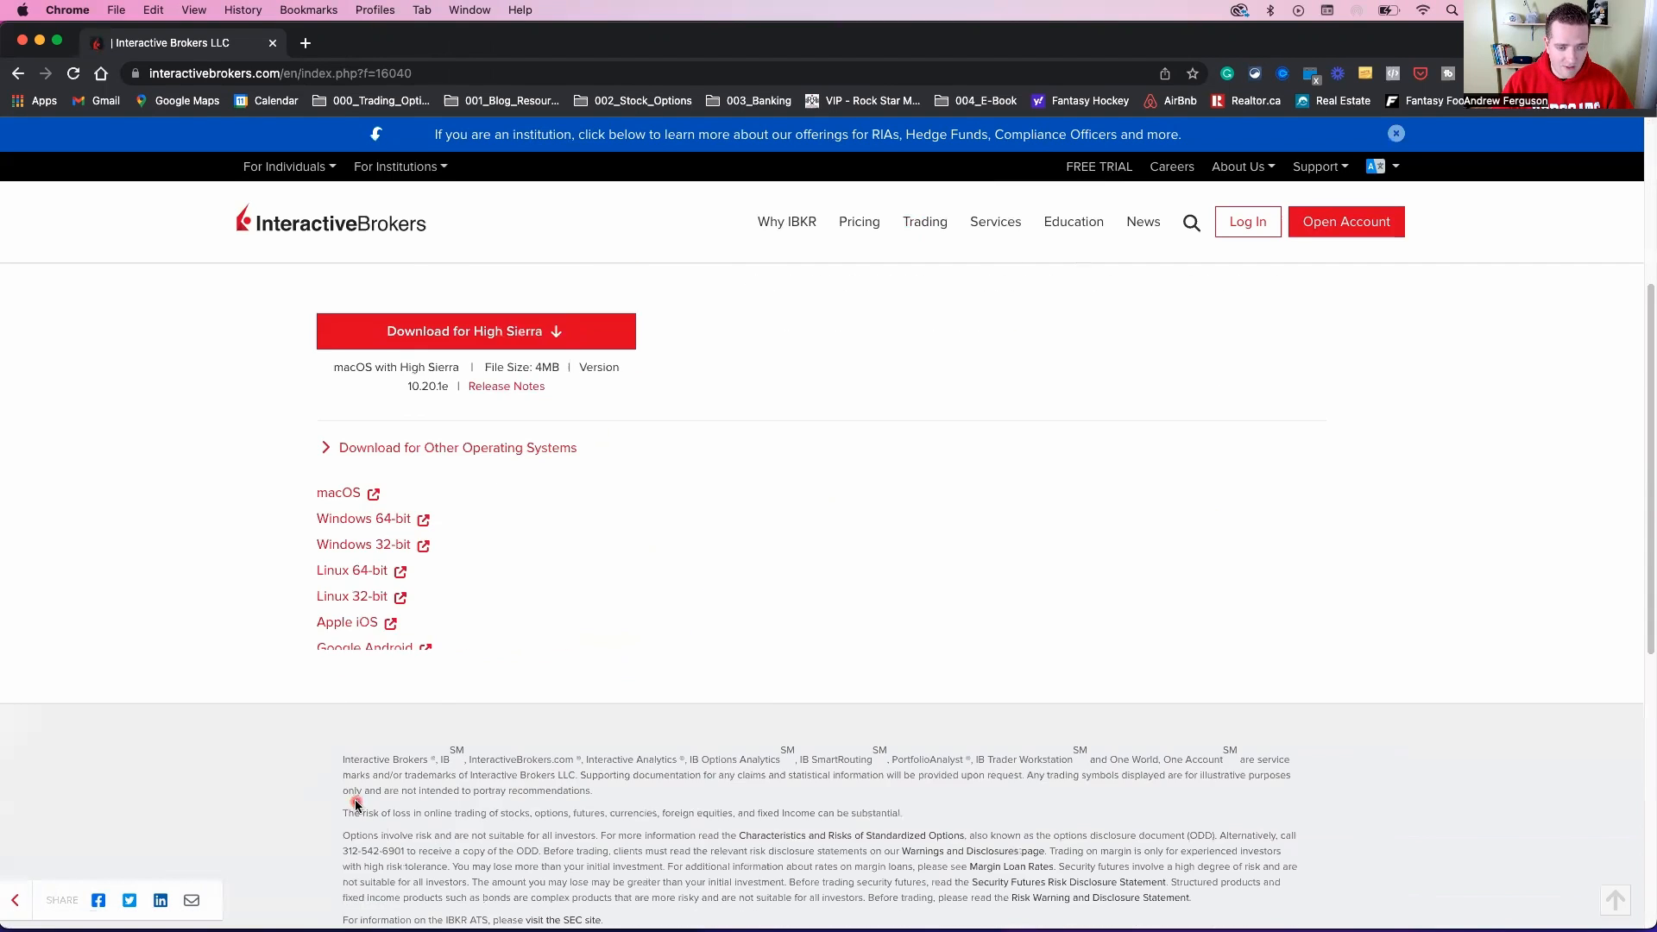
scroll(down, 3)
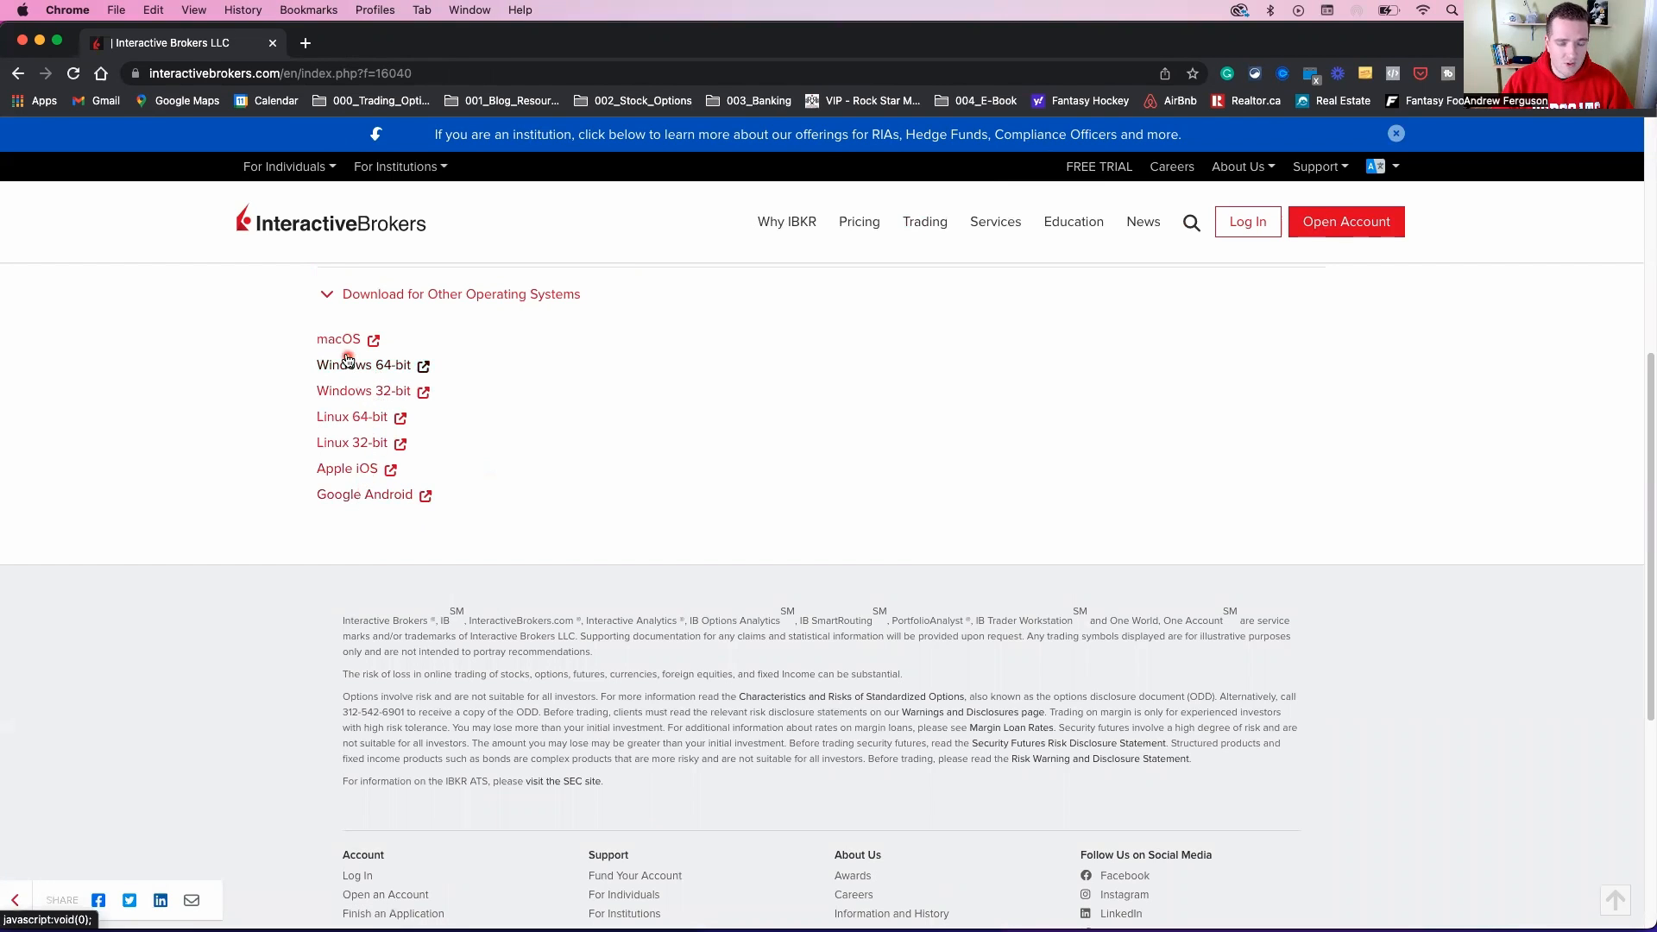
click(338, 338)
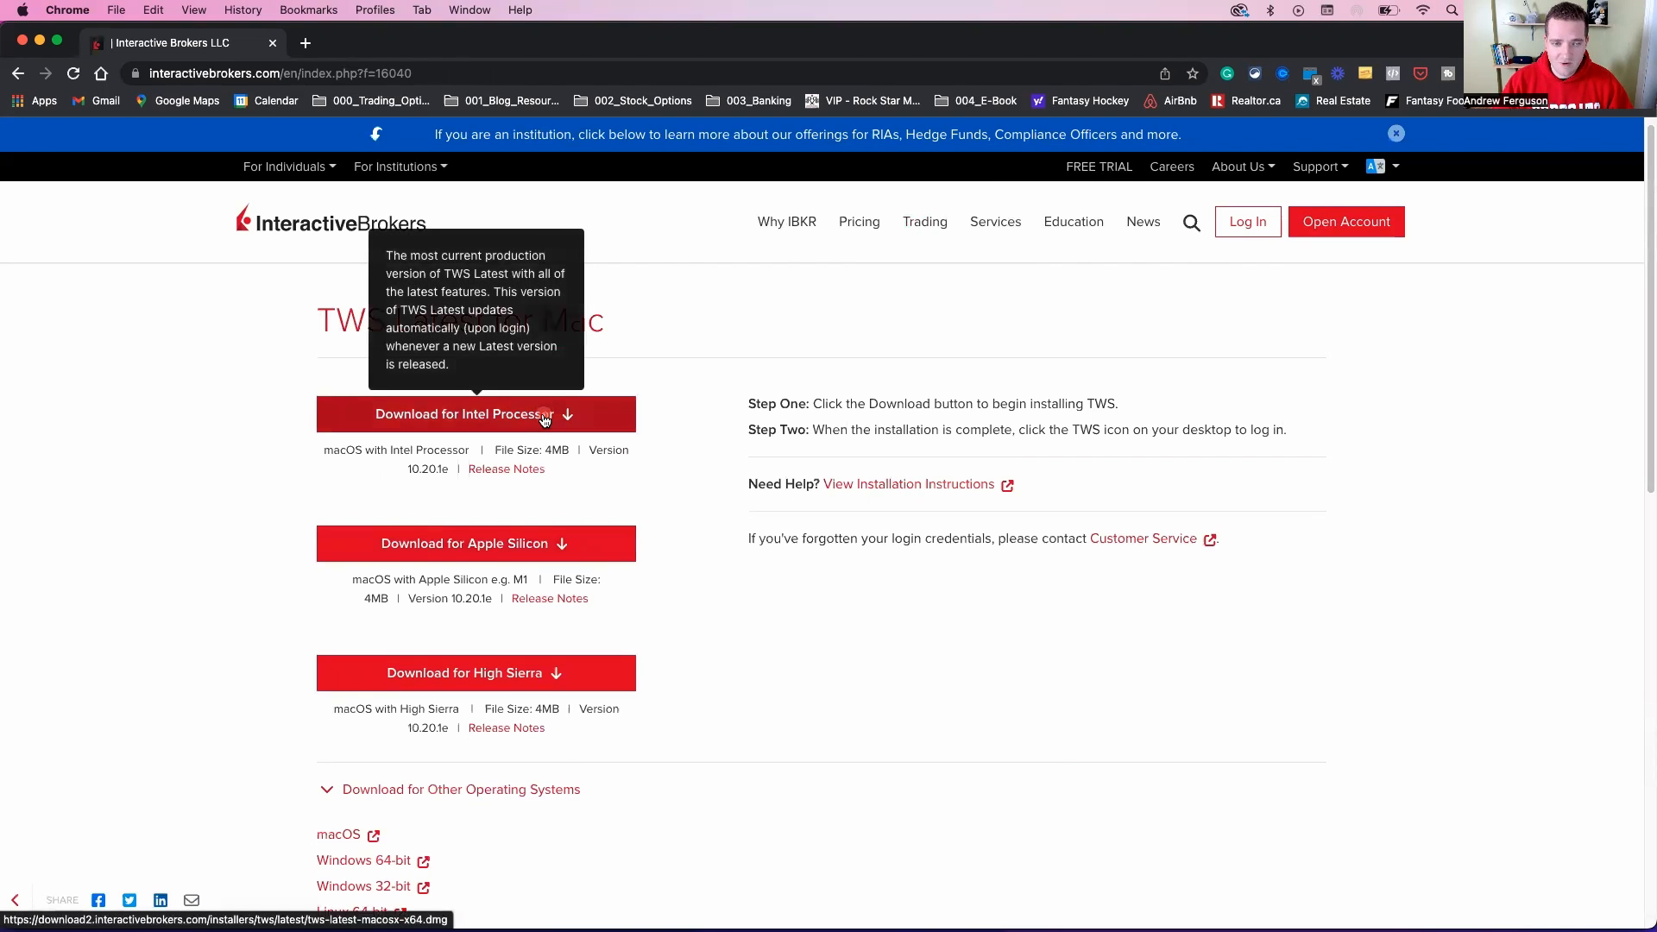
click(464, 412)
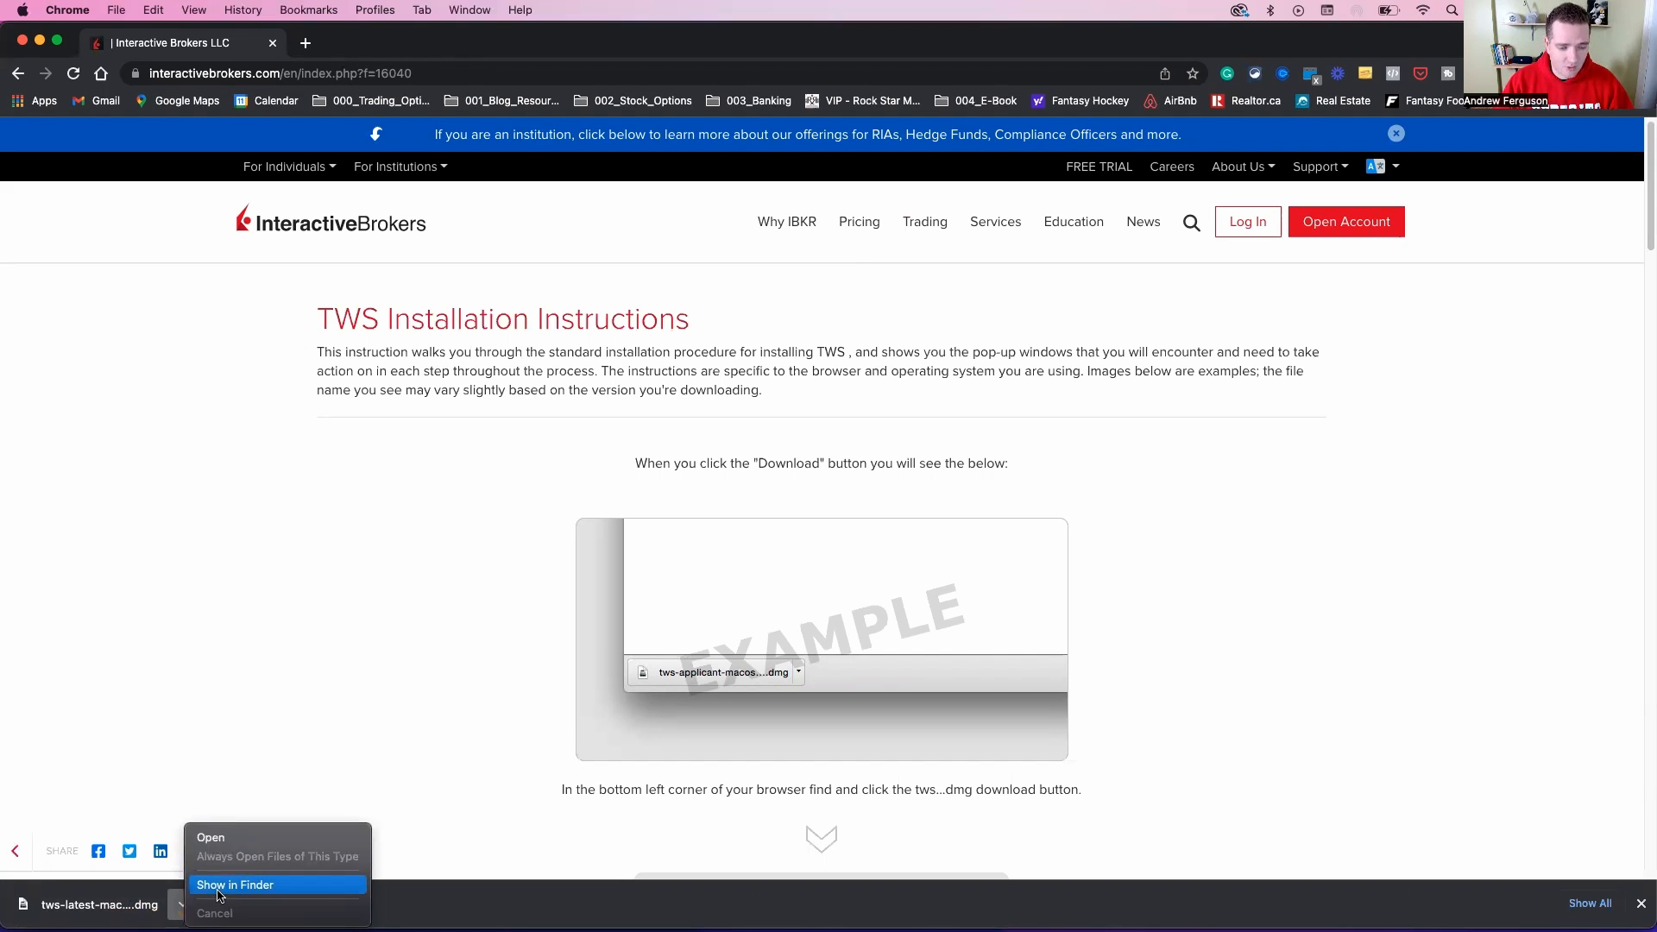
Reveal the downloaded .dmg in Finder, mount it and allow Trader Workstation Installer to run
click(234, 884)
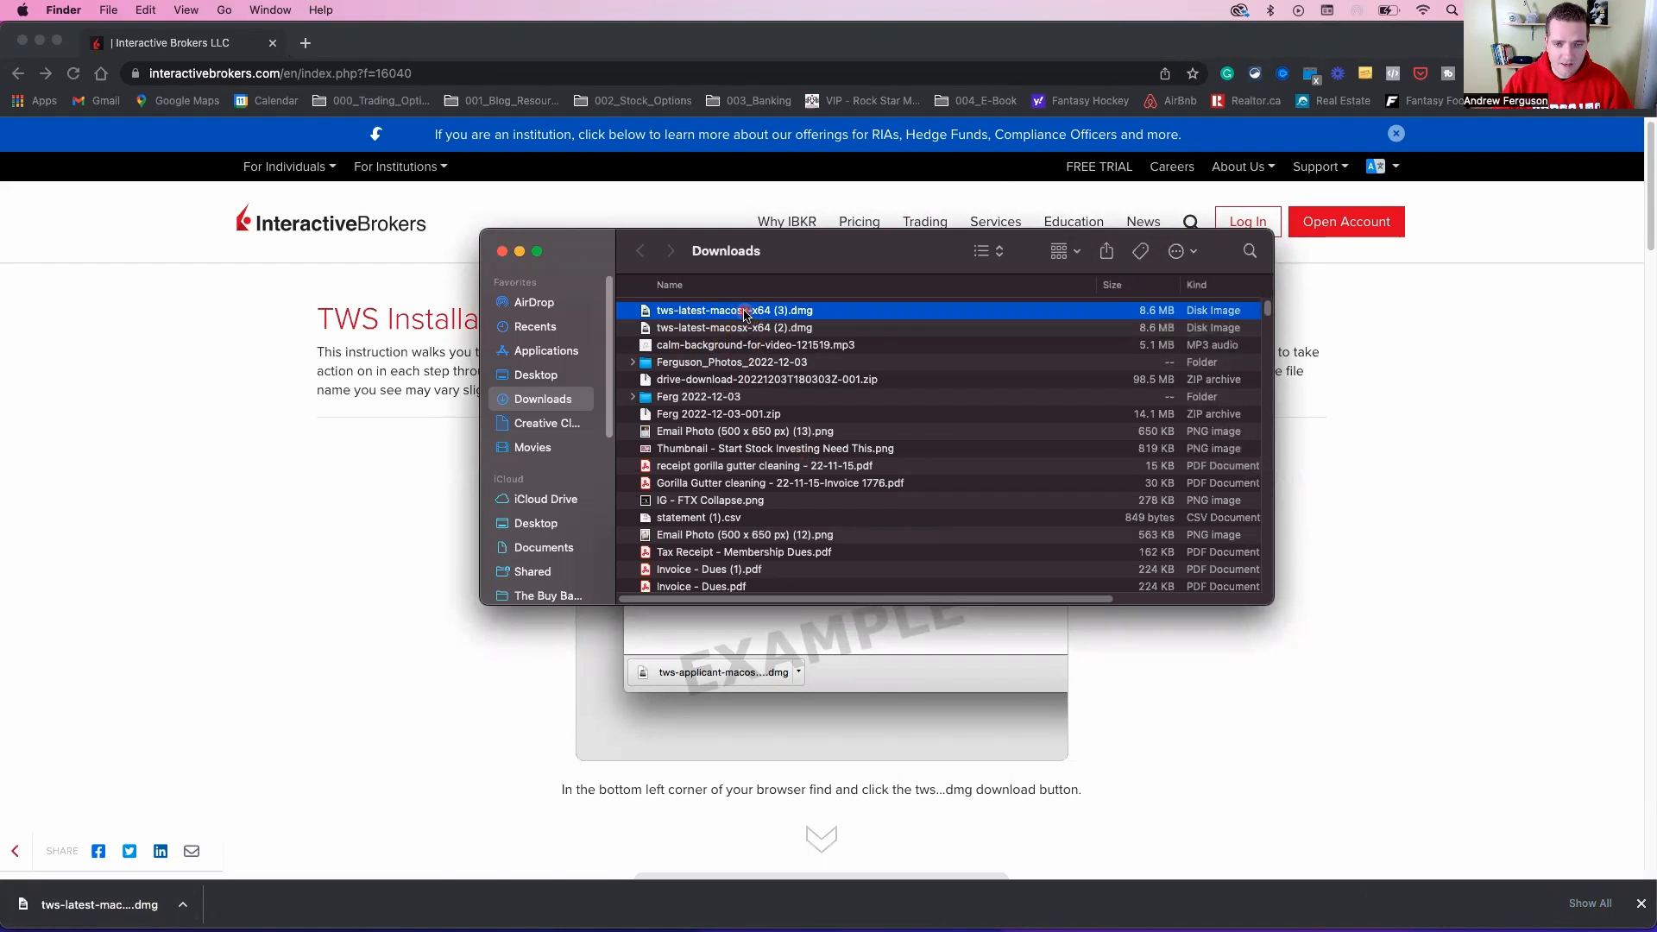
double_click(734, 309)
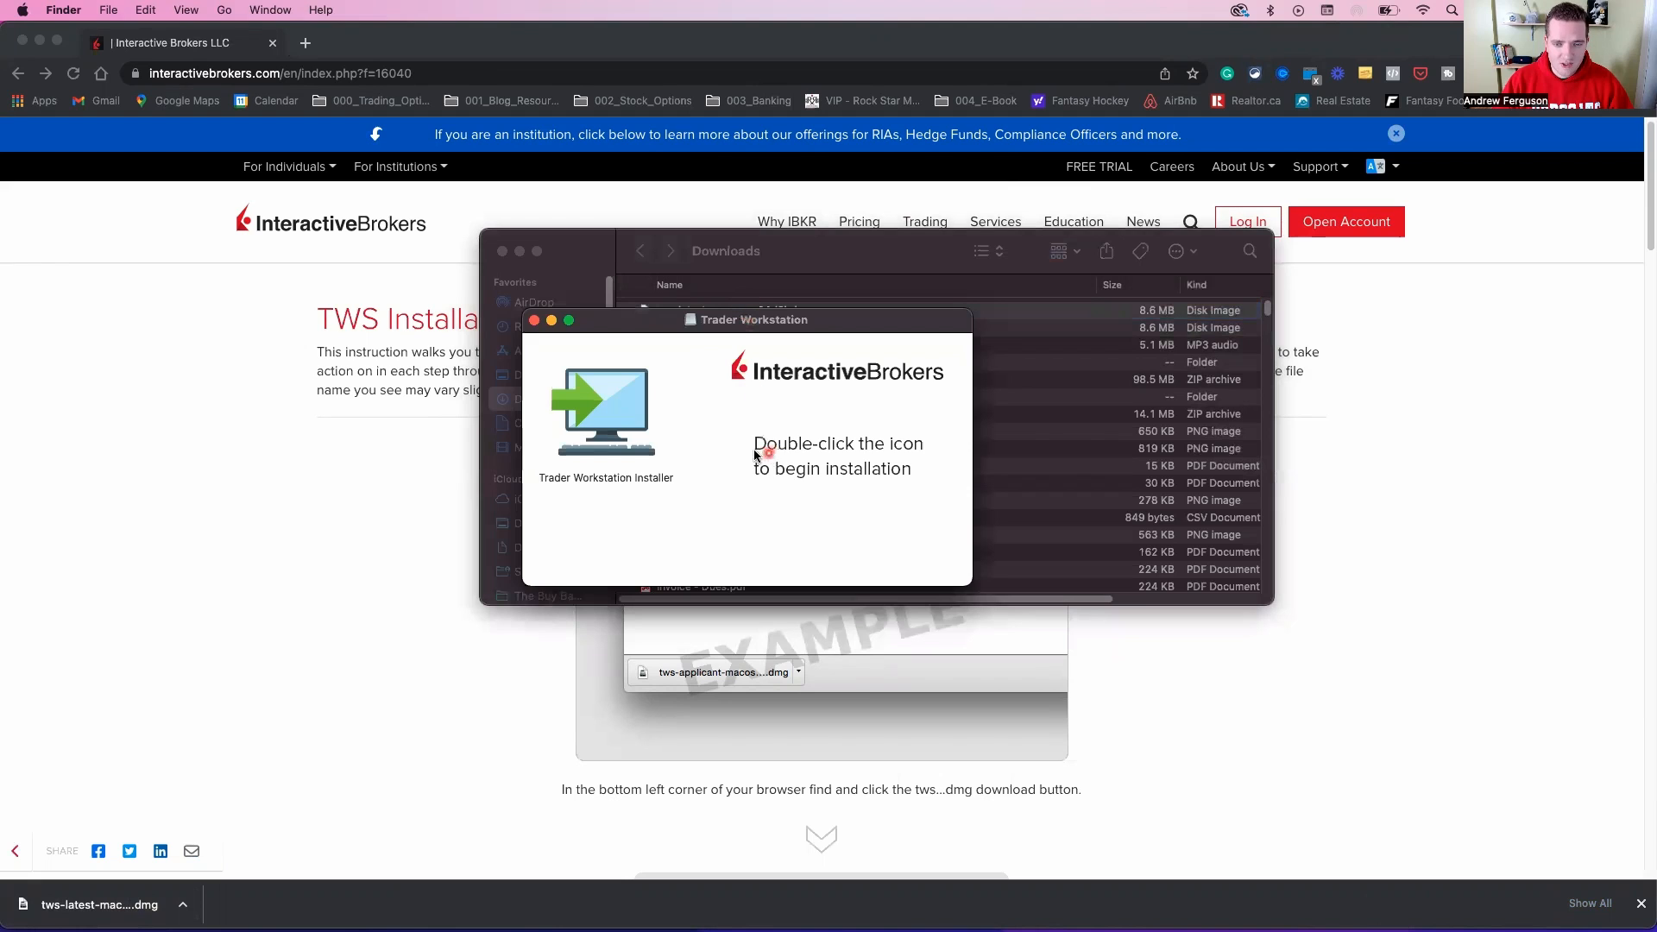
double_click(606, 411)
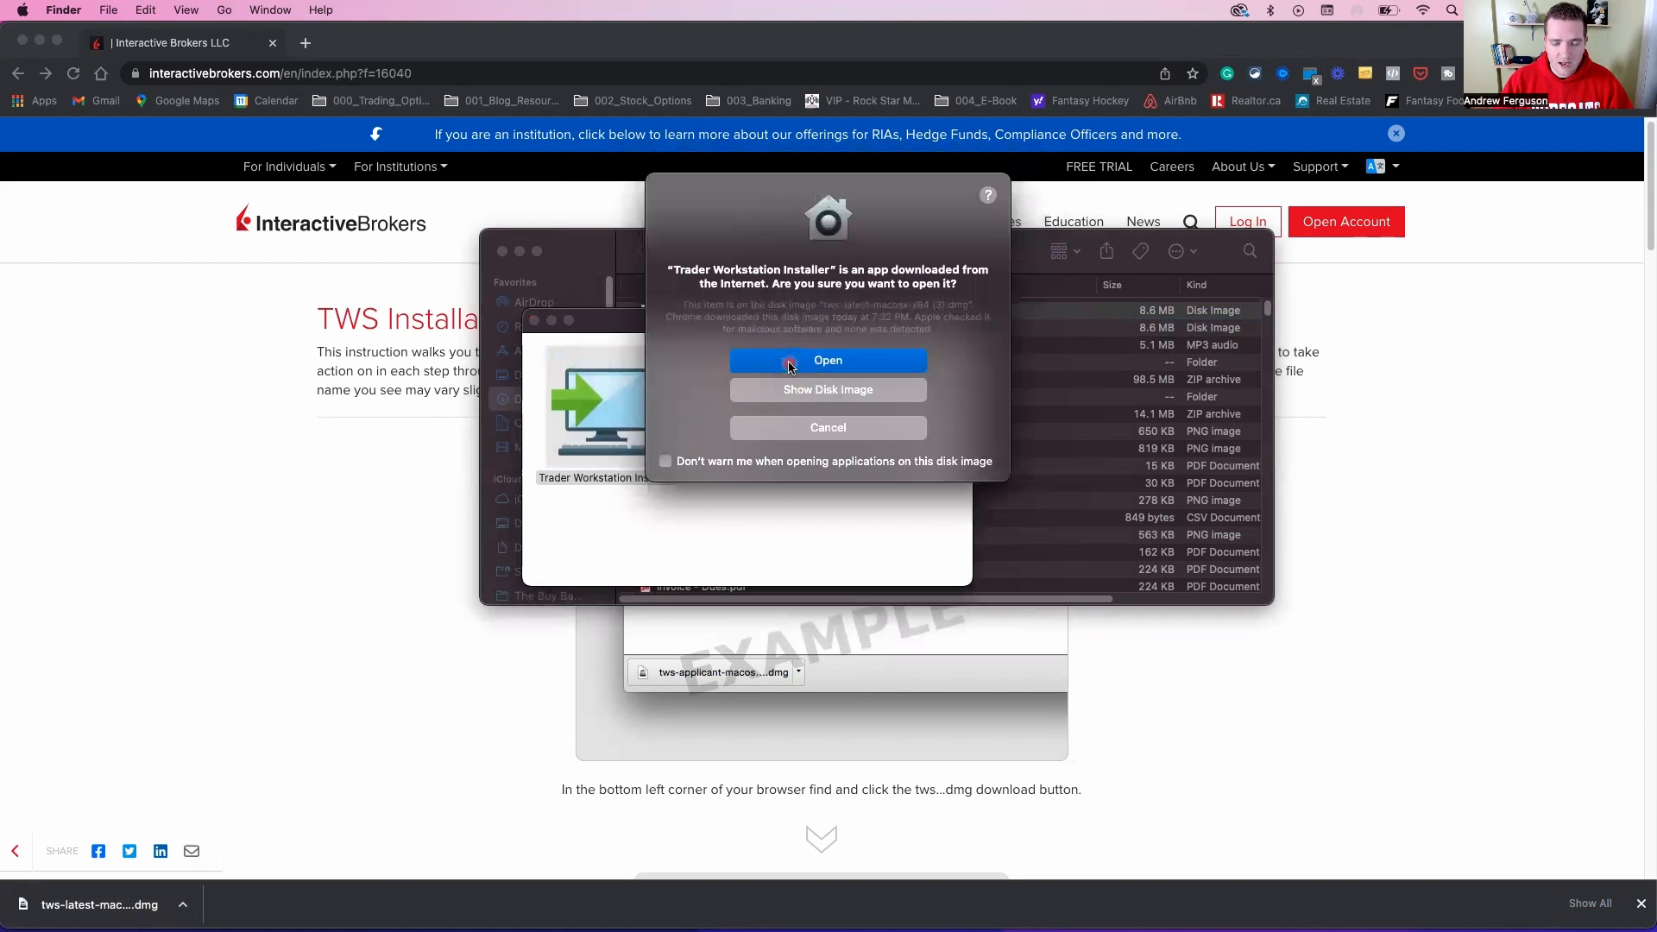
click(828, 360)
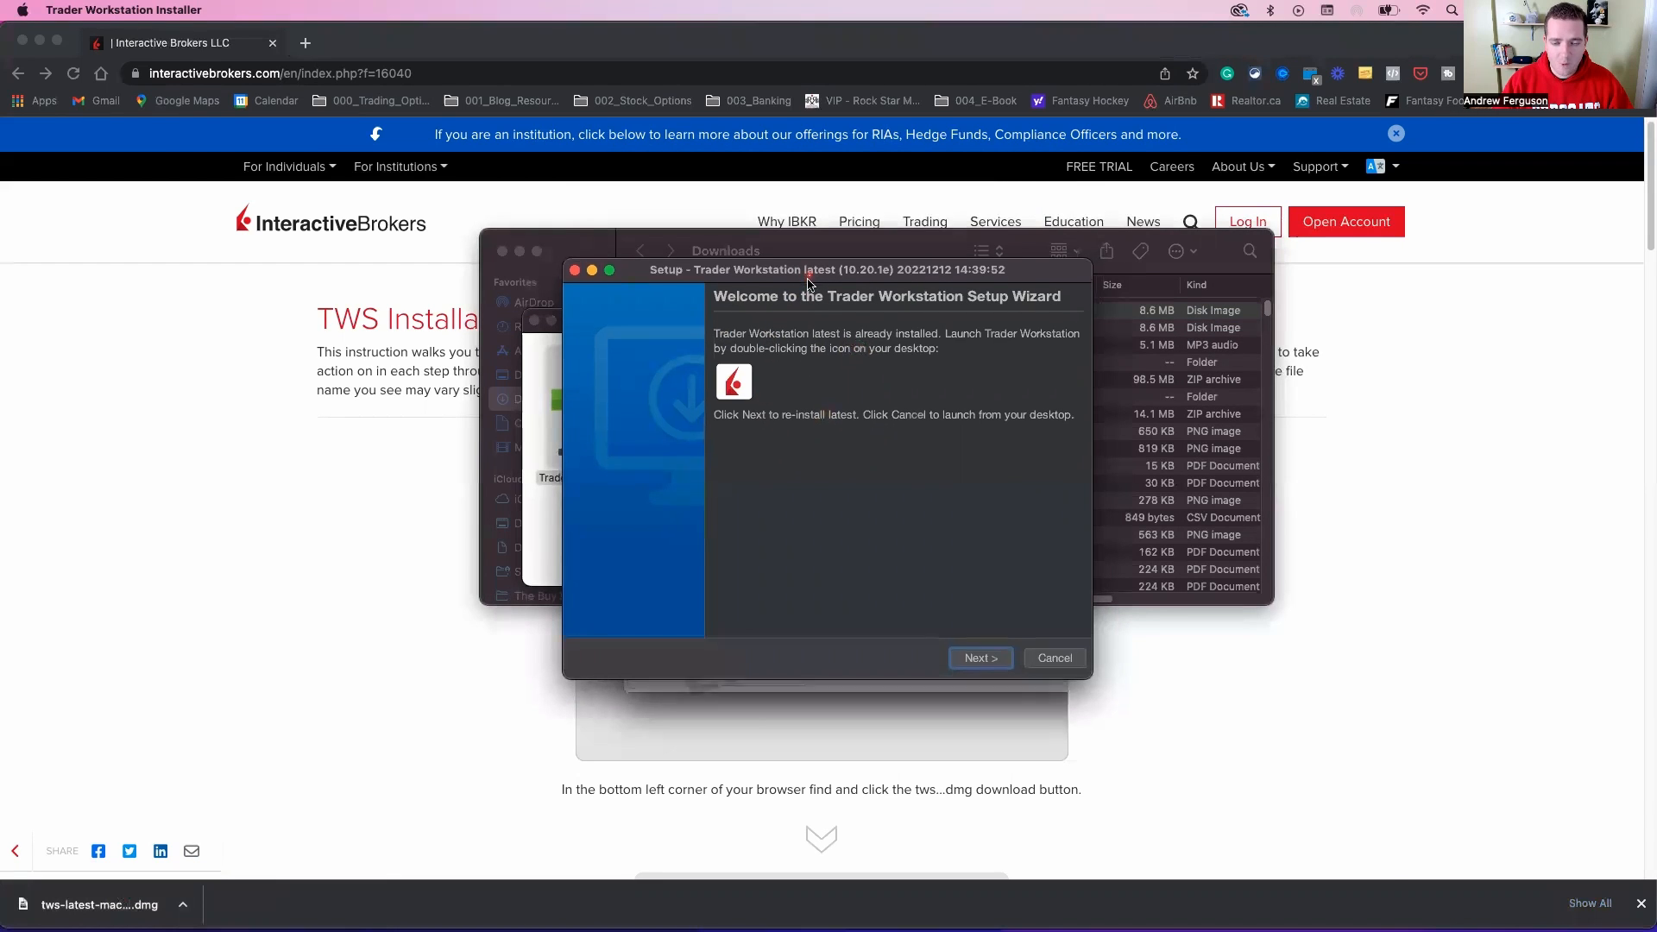
Install to the default Applications folder with Run Trader Workstation ticked, then finish setup
click(979, 658)
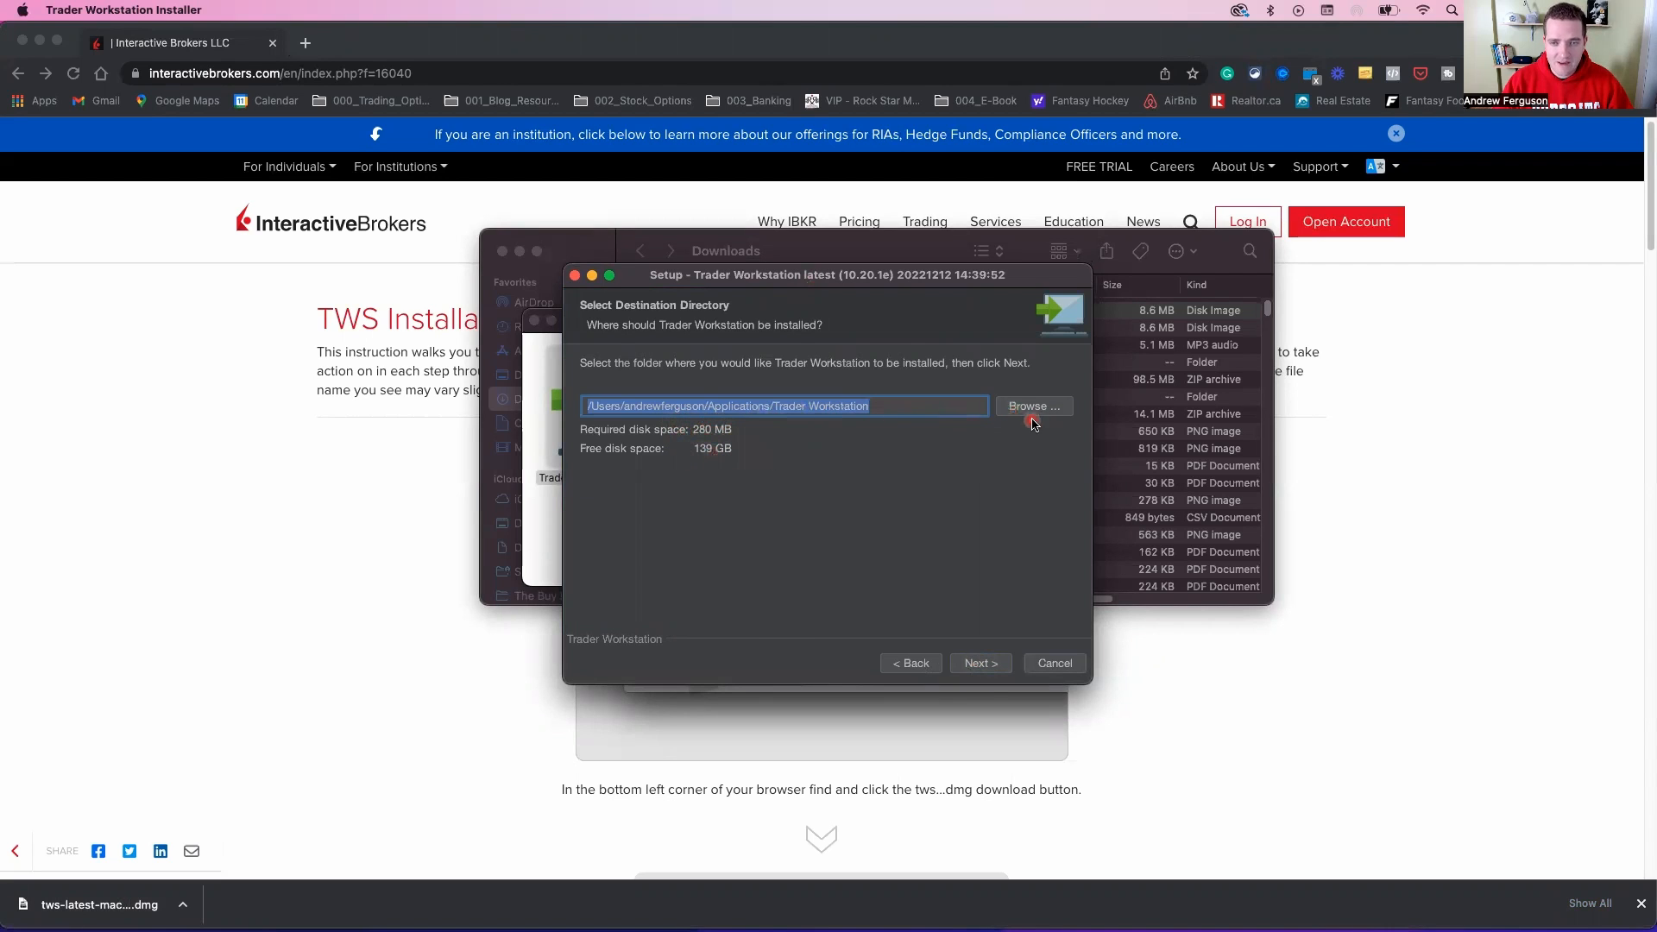
click(976, 662)
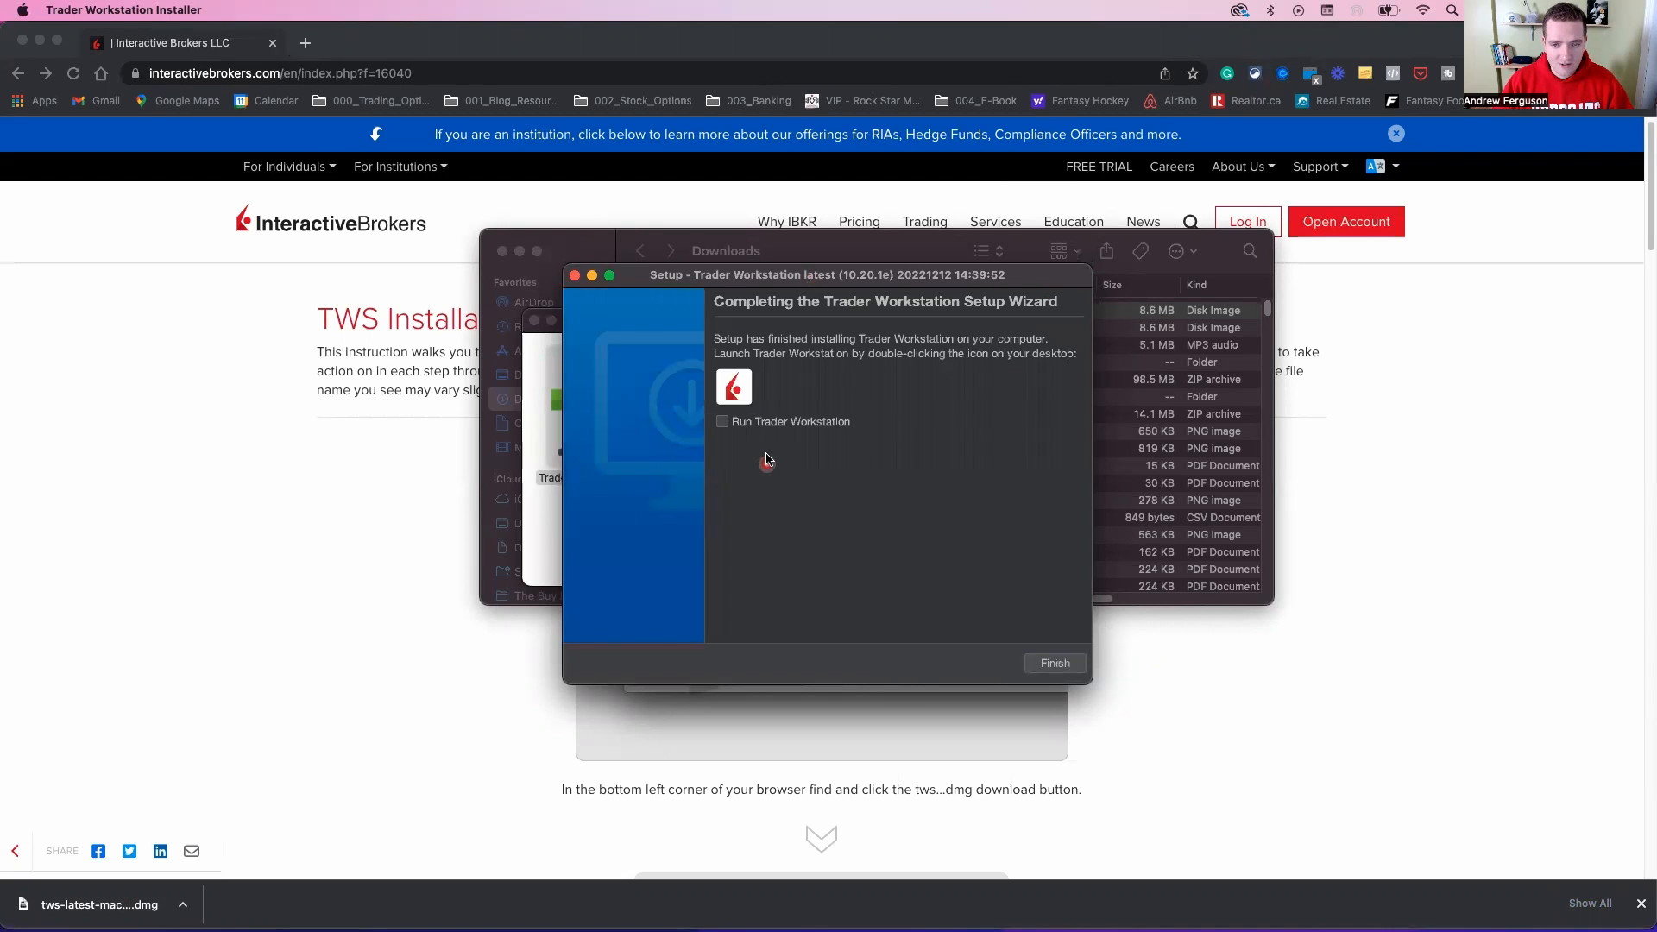
click(721, 421)
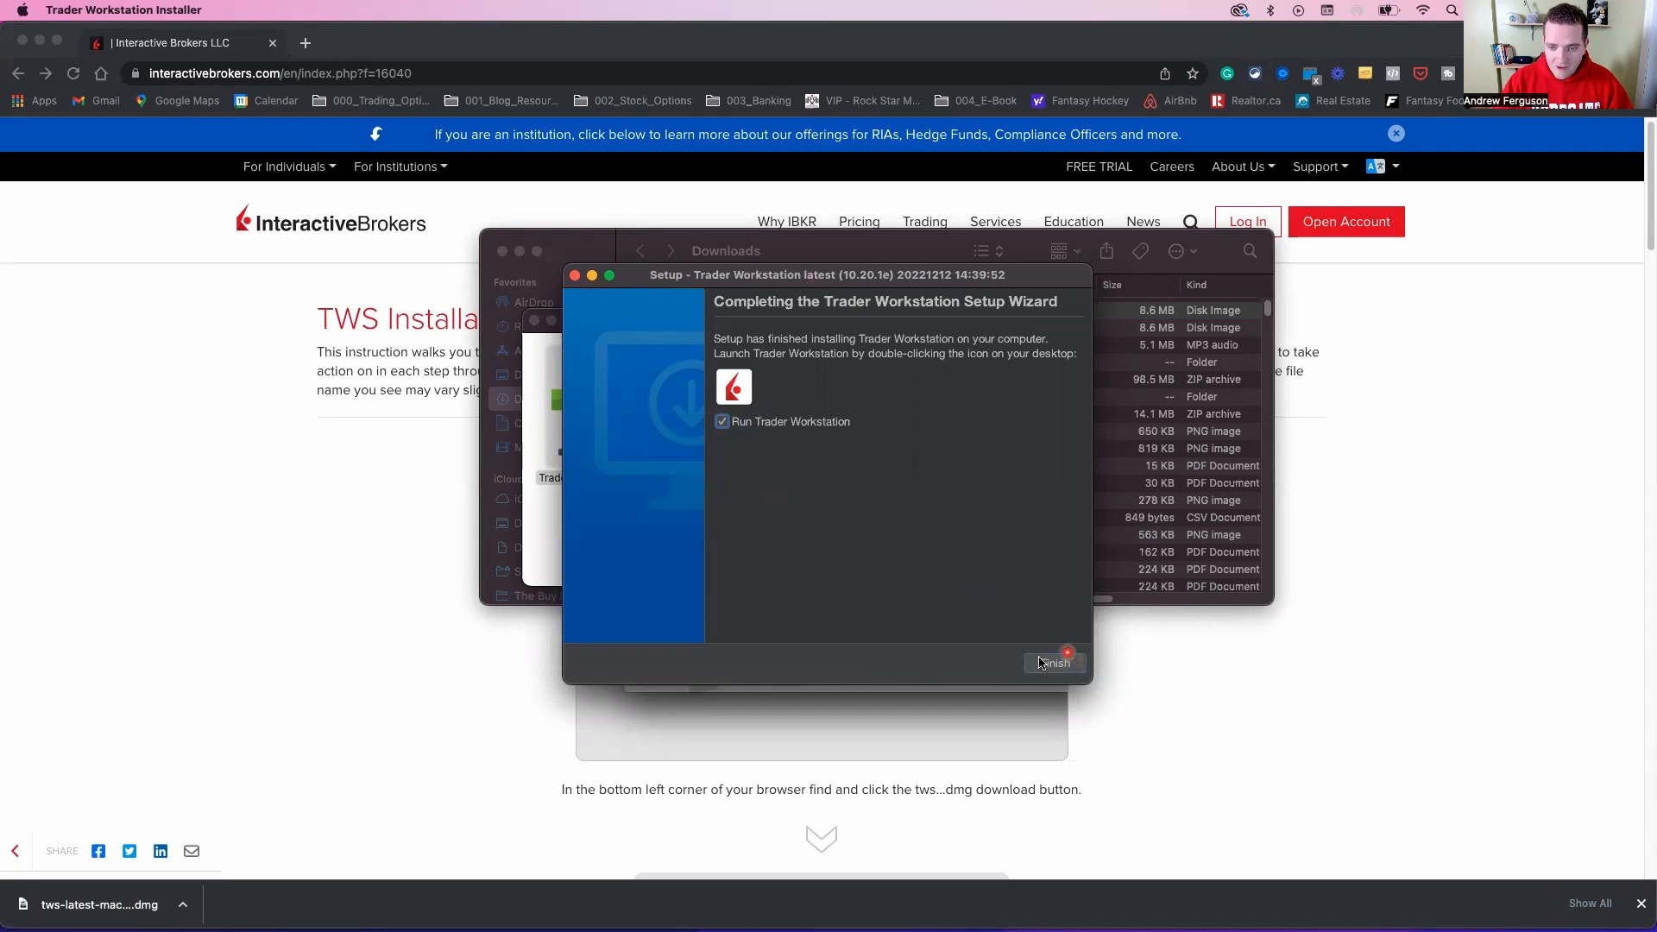
click(1053, 663)
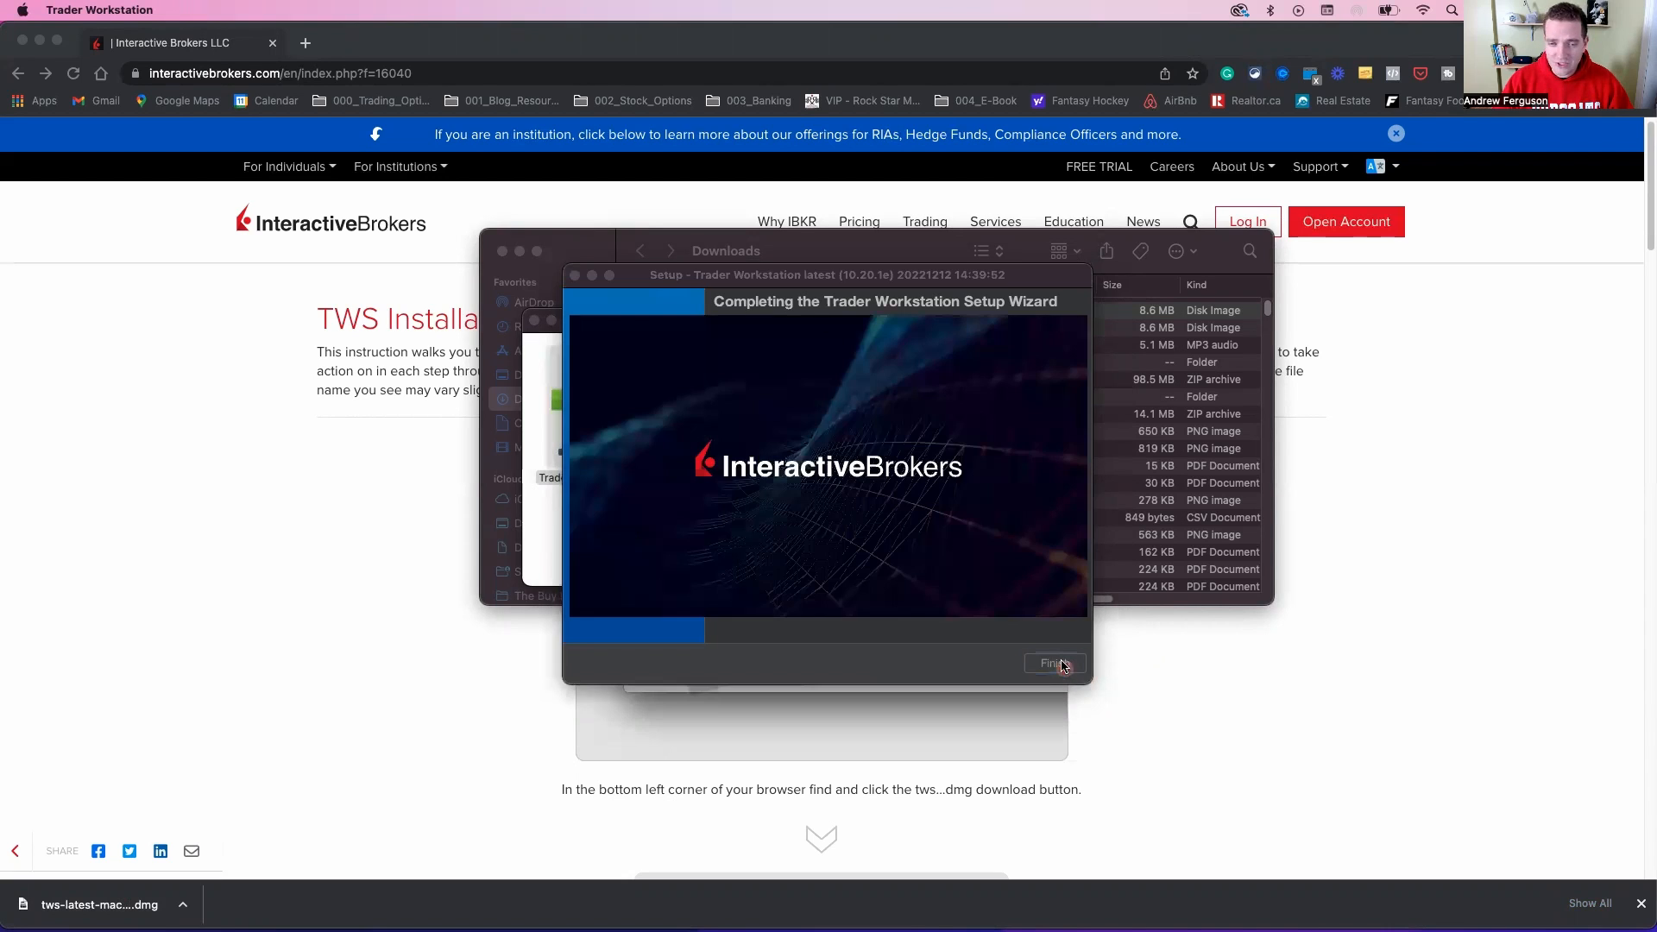
Toggle Live Trading back to Paper Trading and begin entering the paper account username
click(1053, 663)
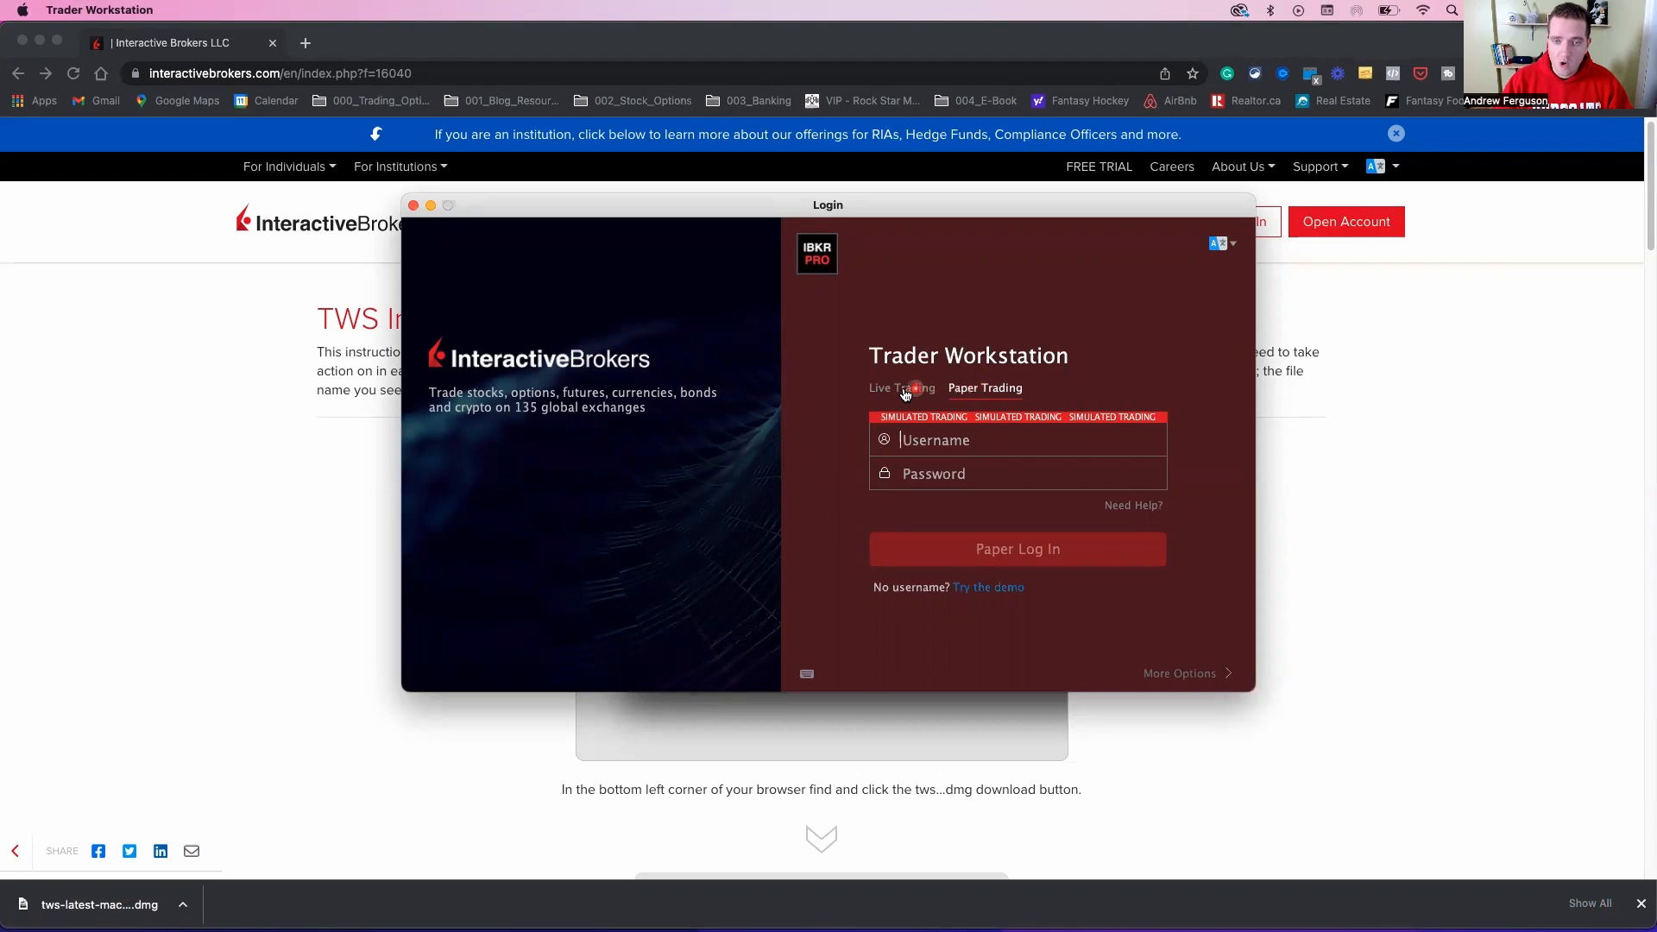
click(901, 388)
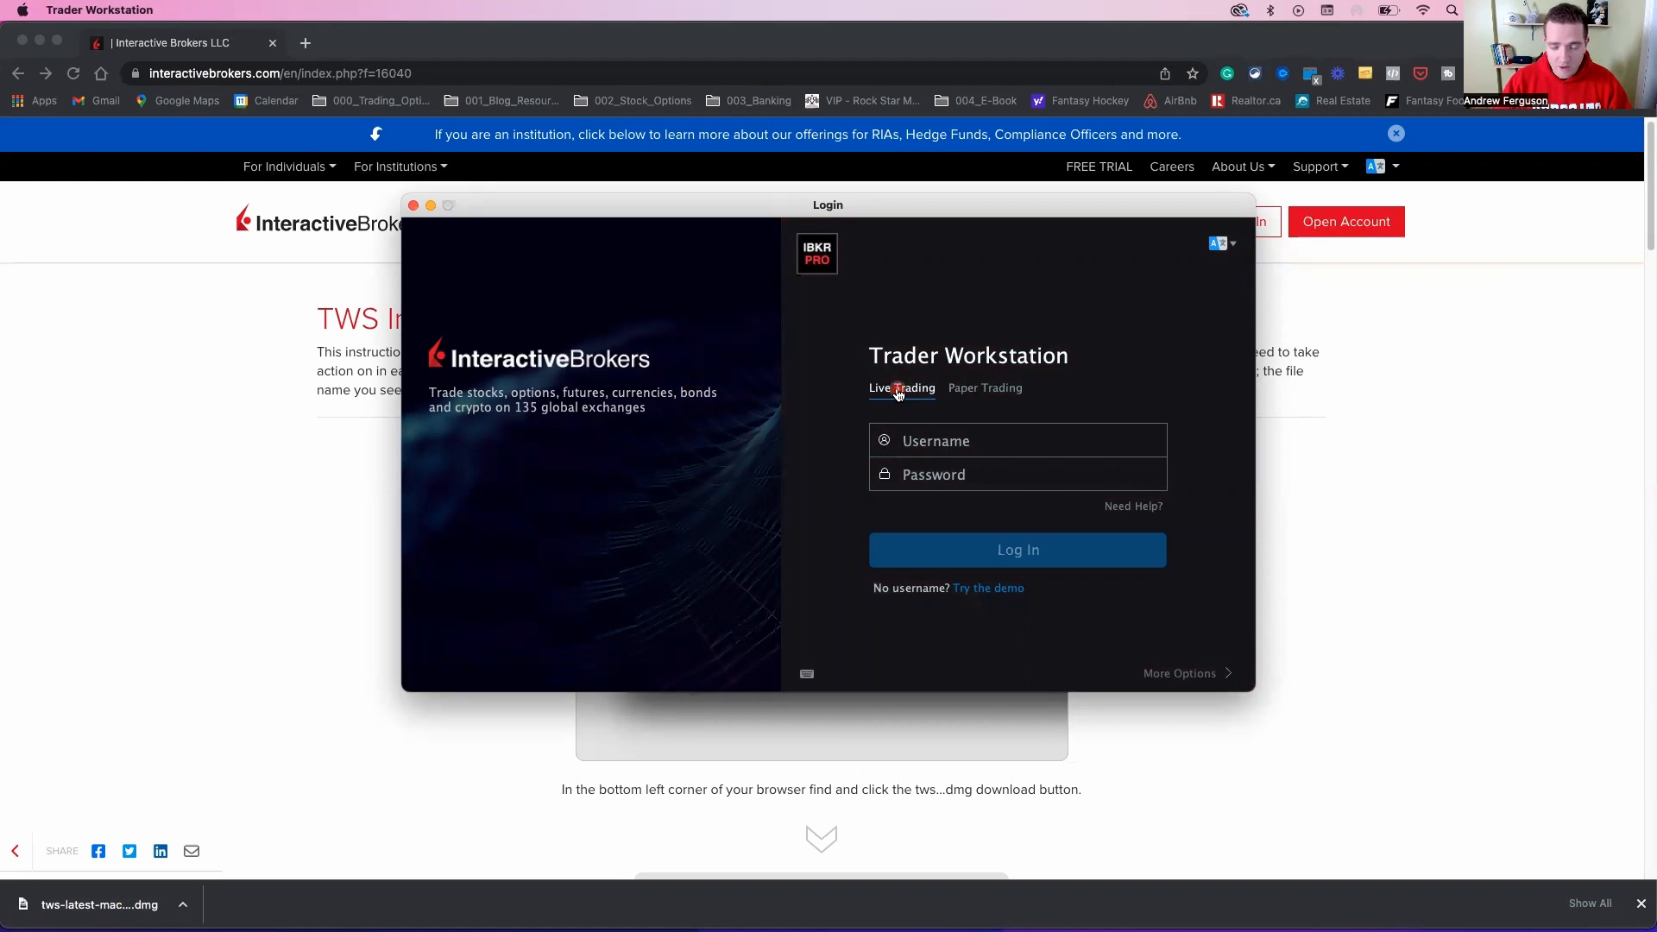
click(984, 388)
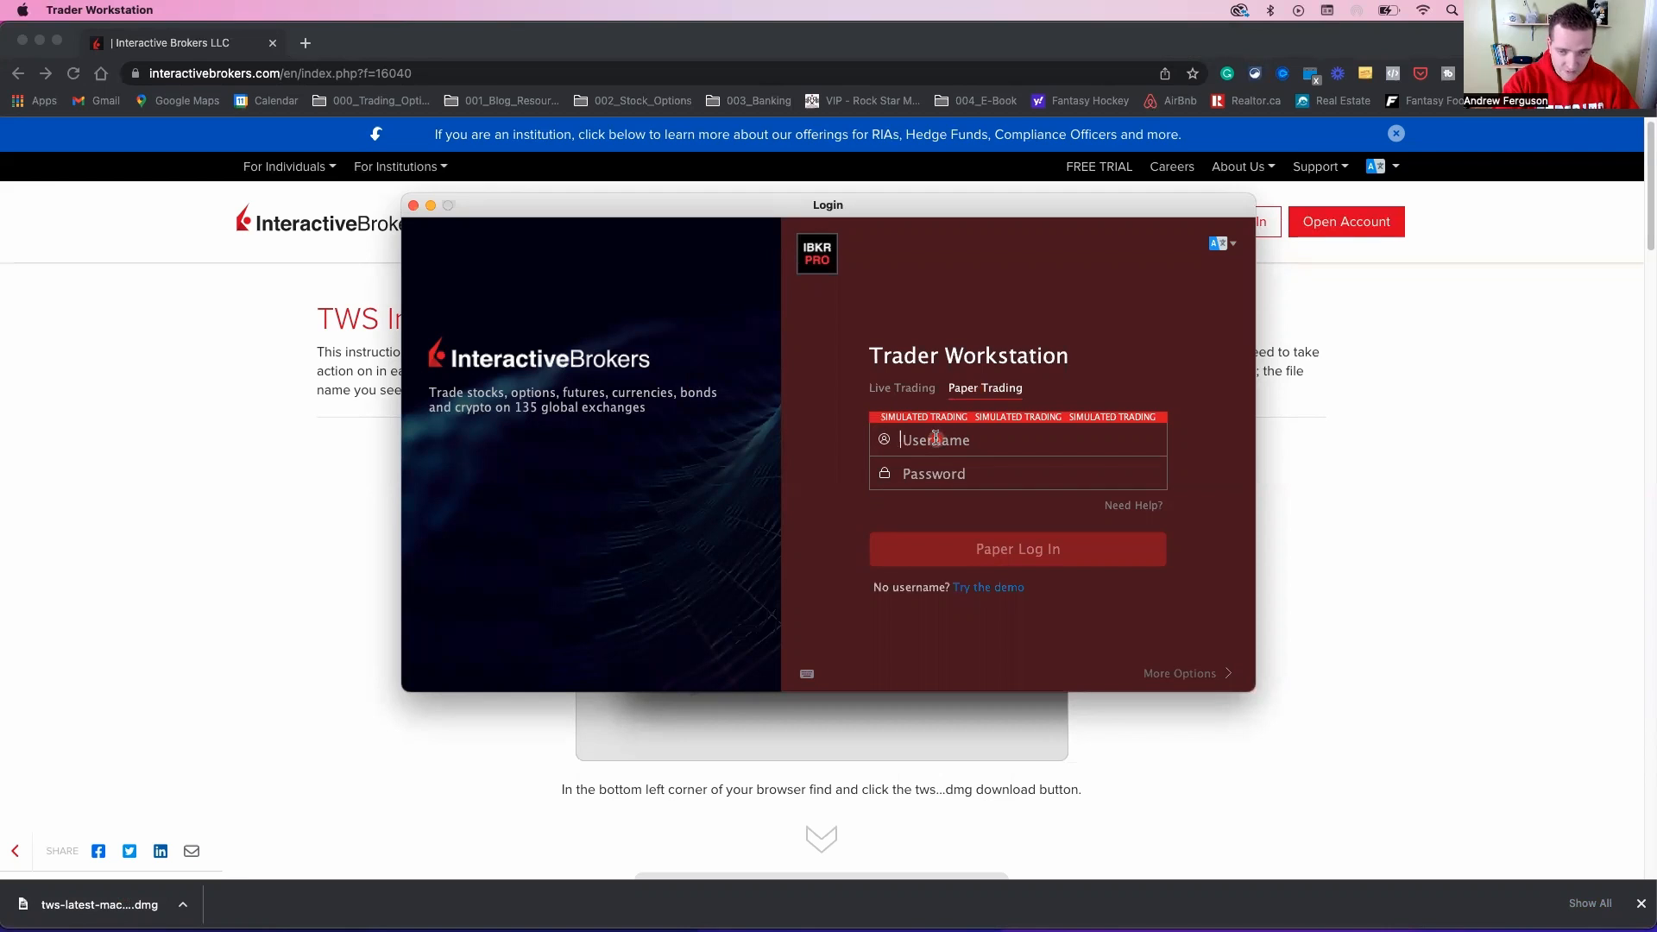
click(1015, 549)
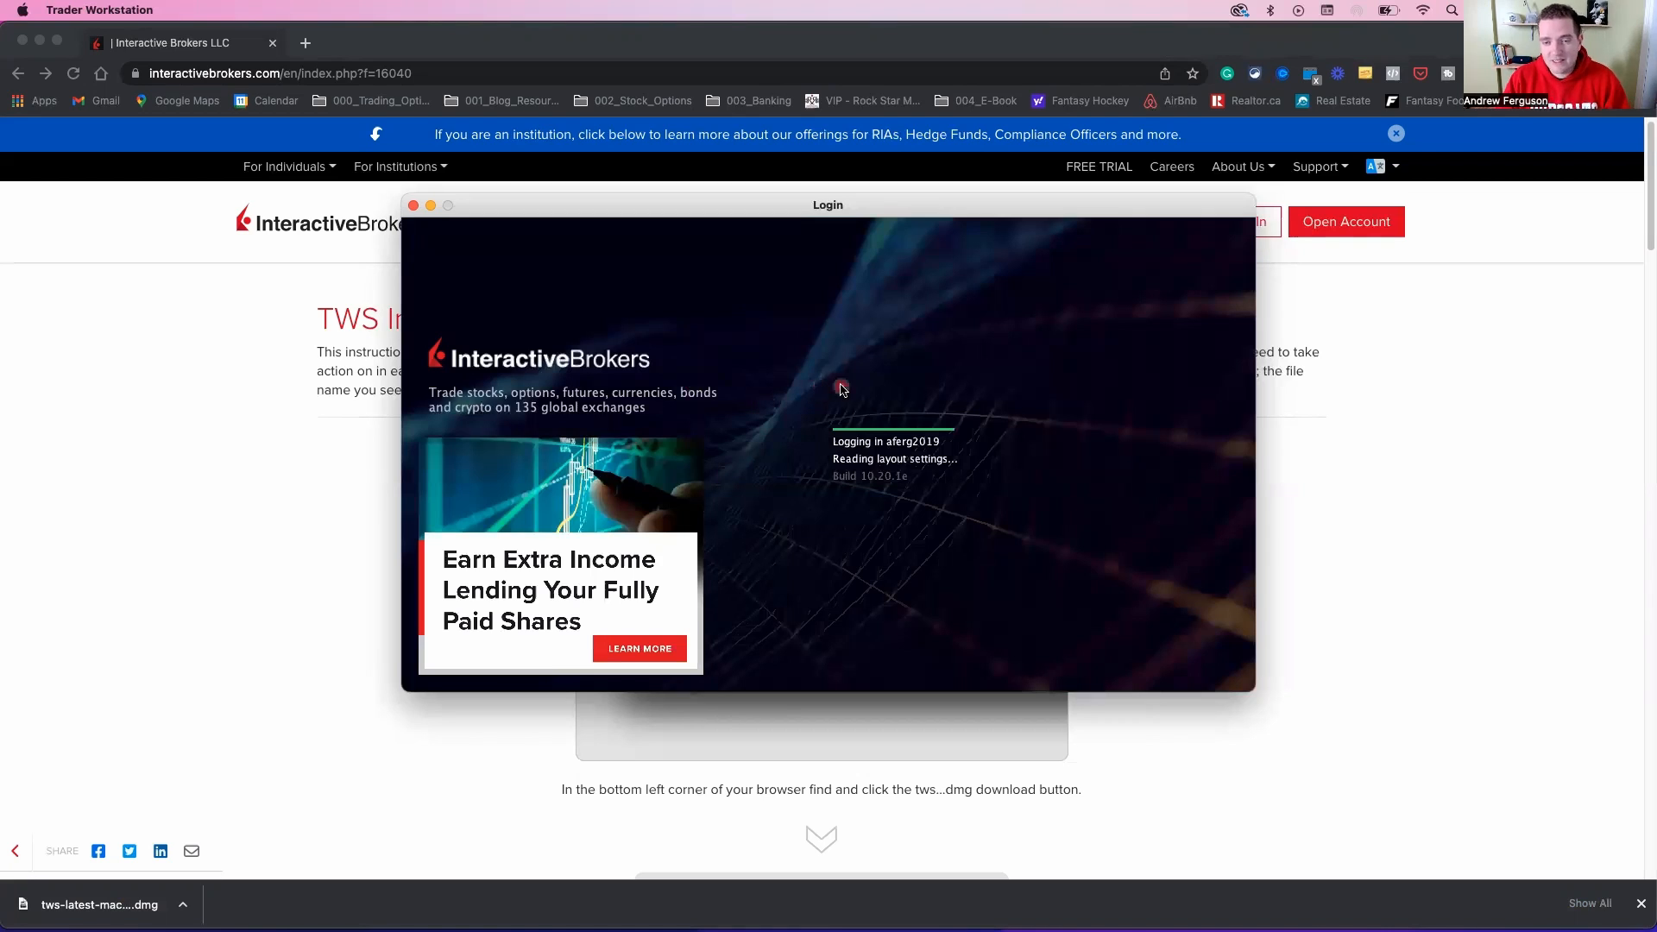
mouse_move(865, 433)
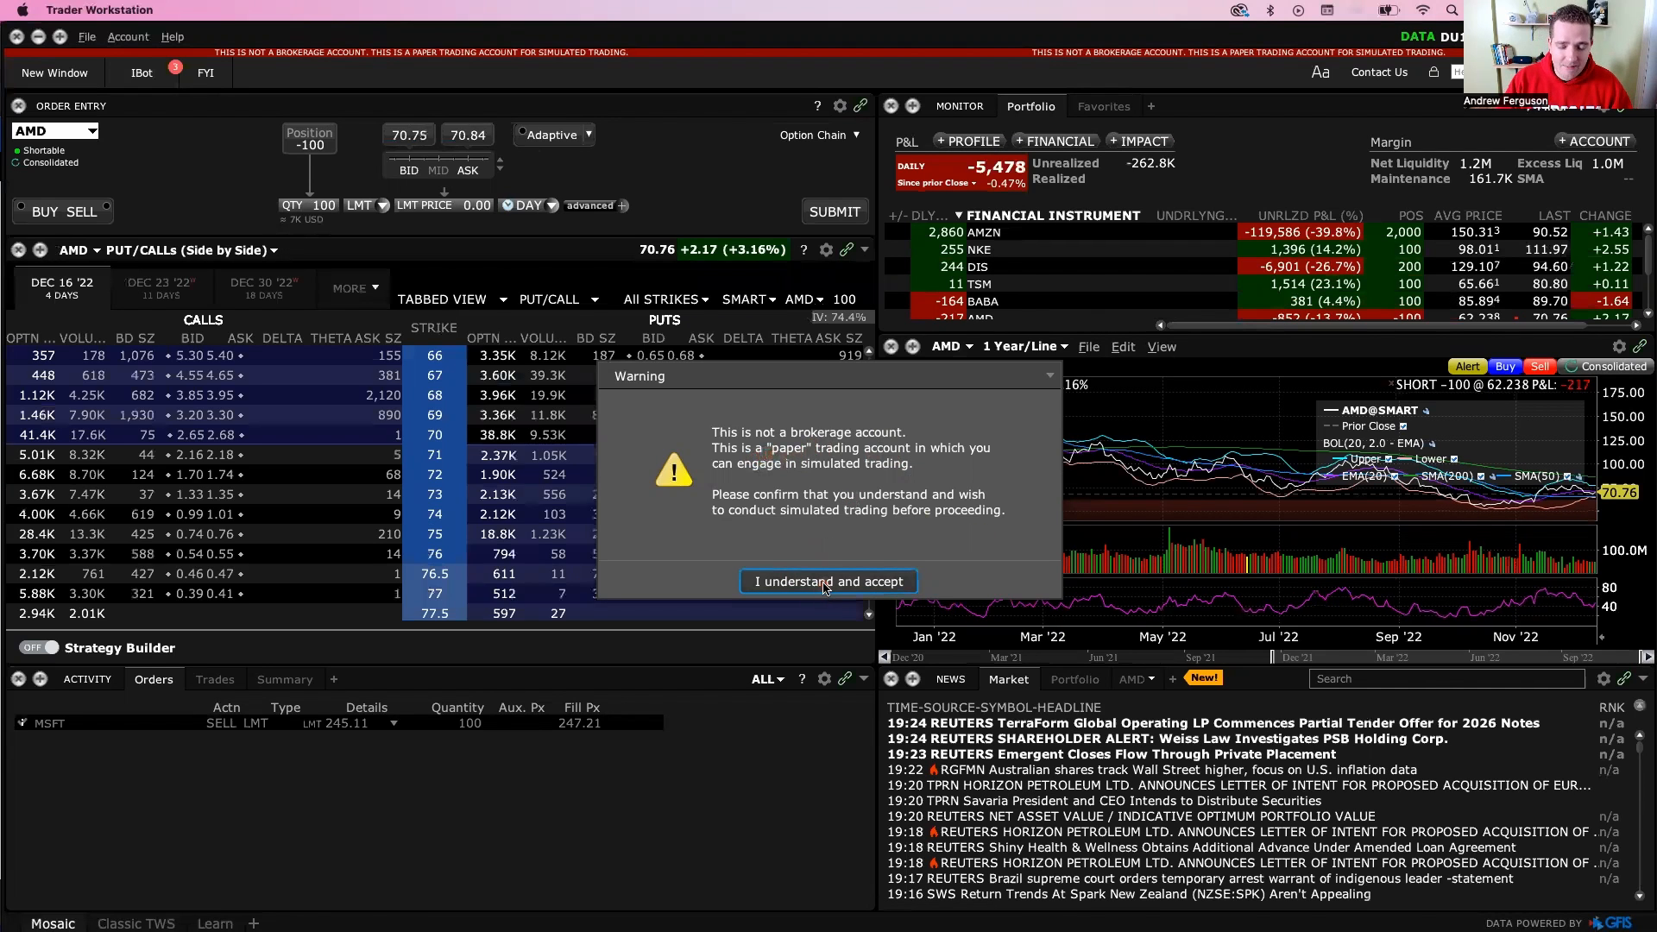
Choose 'I understand and accept' on the simulated-trading warning
click(826, 581)
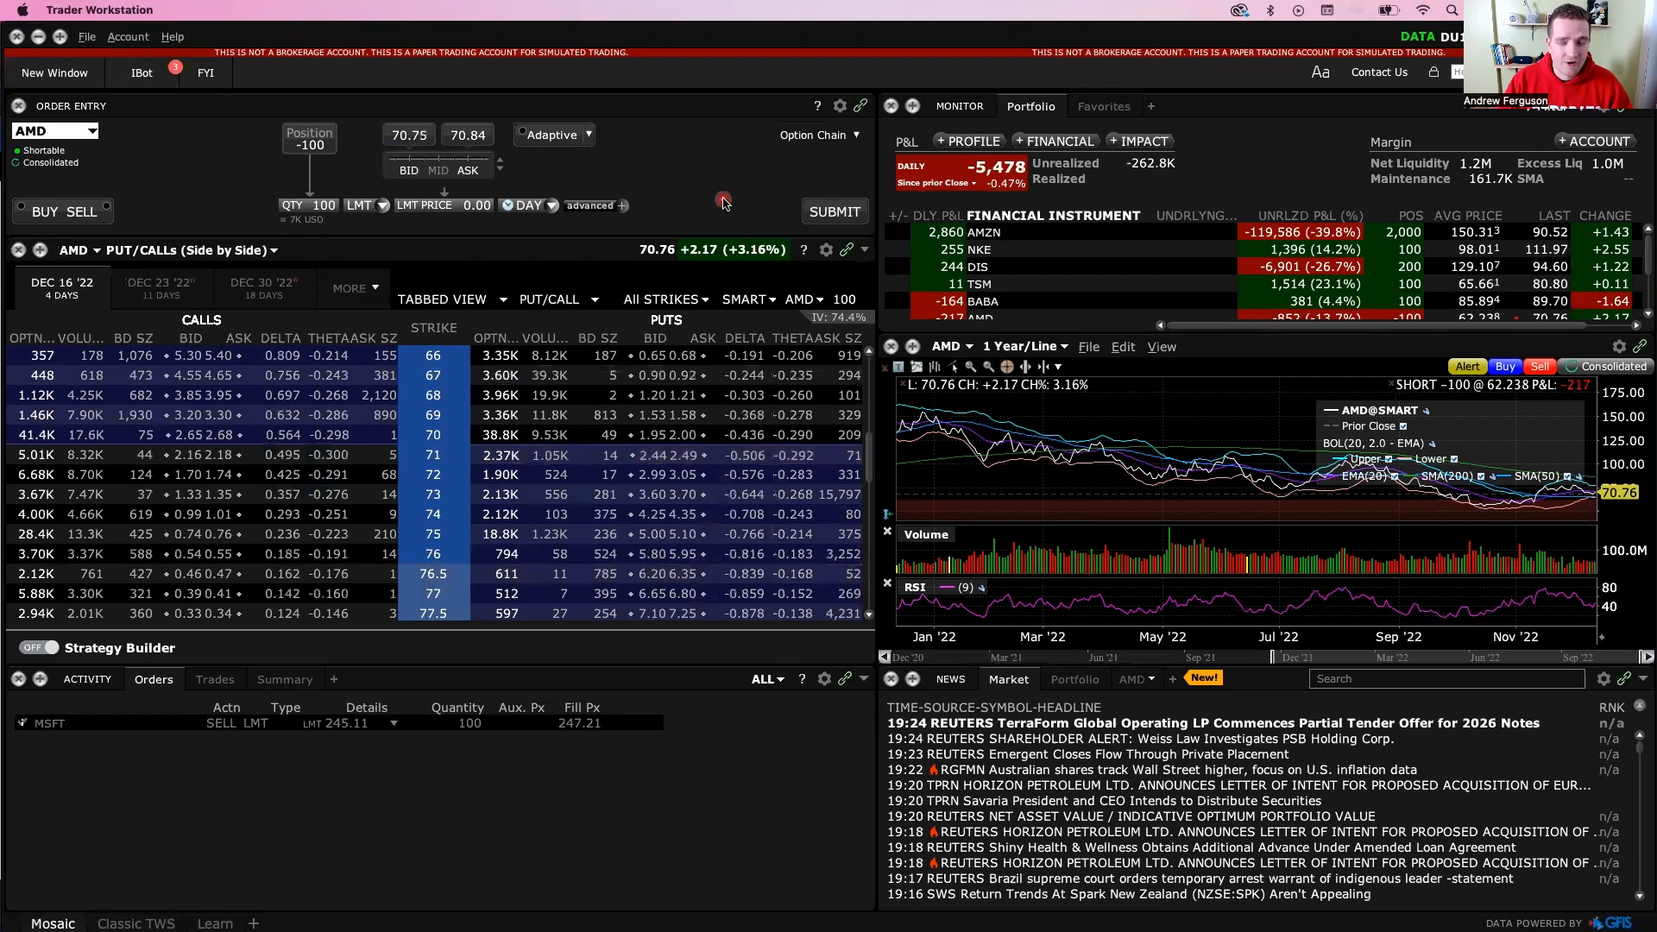
mouse_move(708, 811)
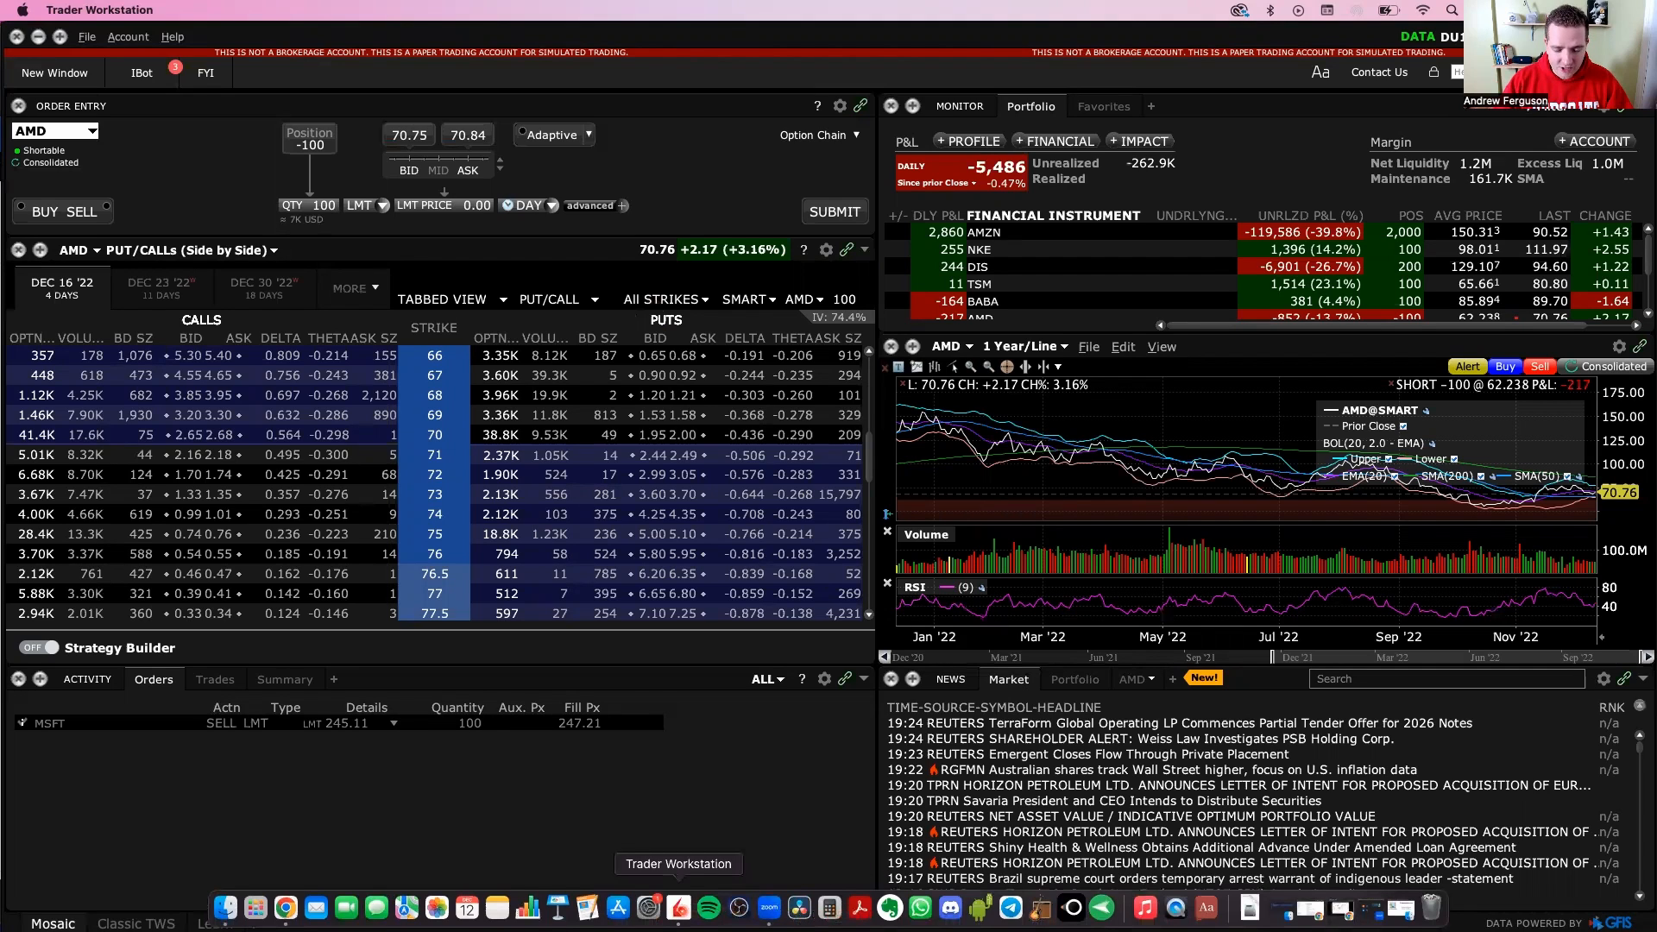
Set the Trader Workstation Dock icon to Options > Keep in Dock
right_click(676, 906)
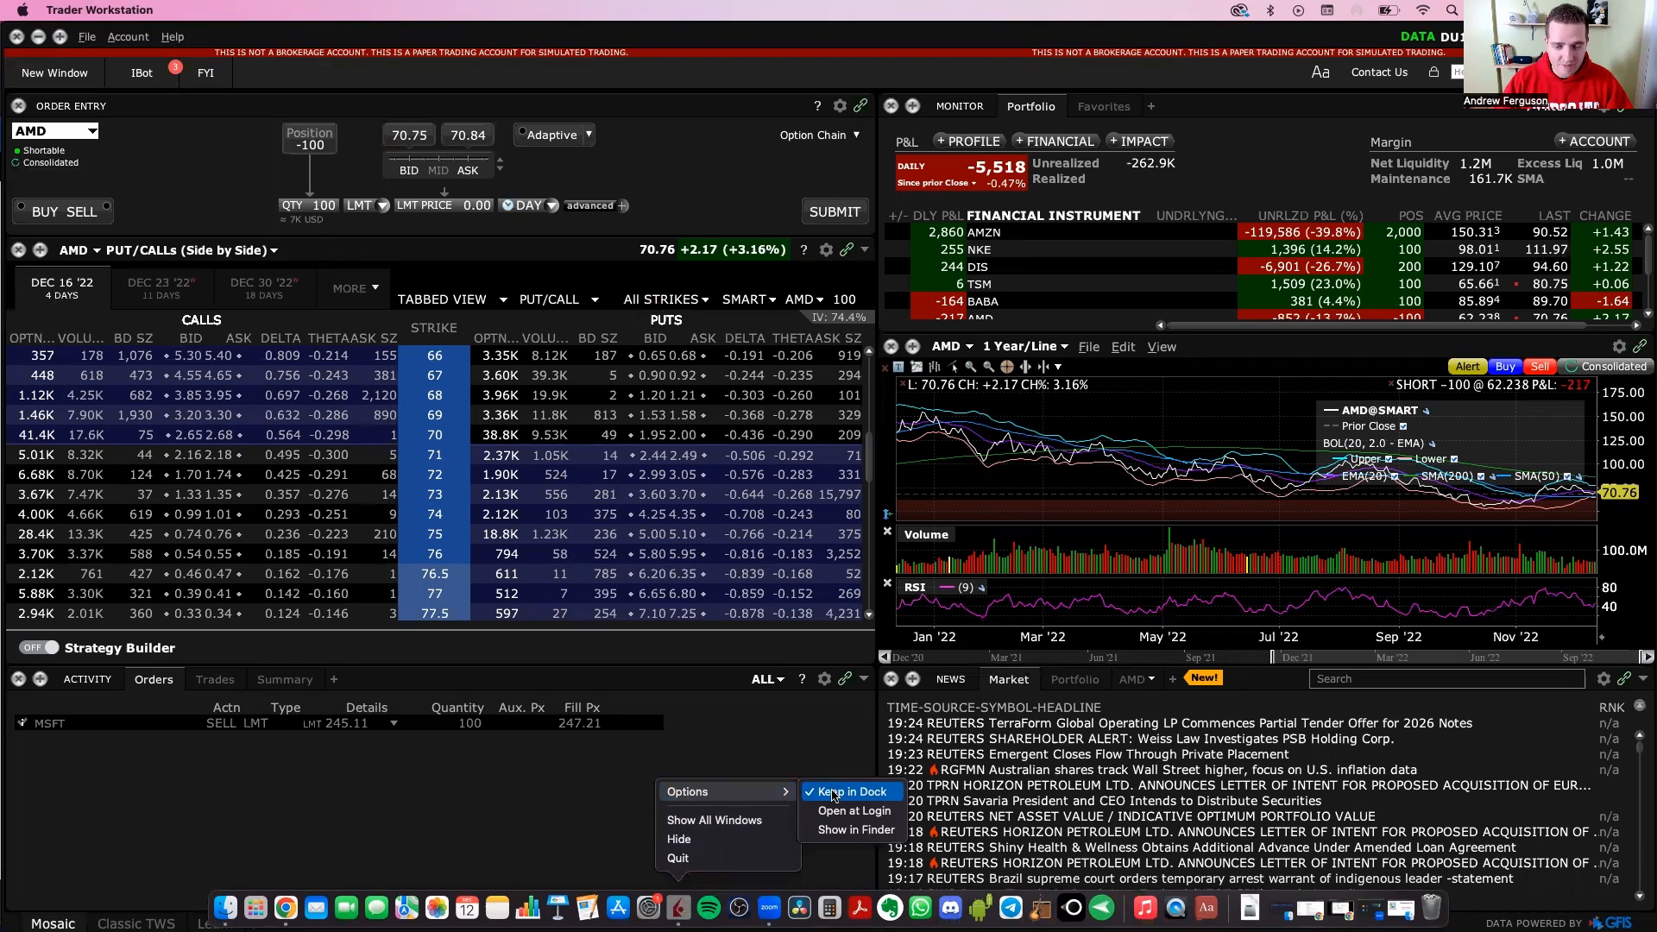
click(797, 752)
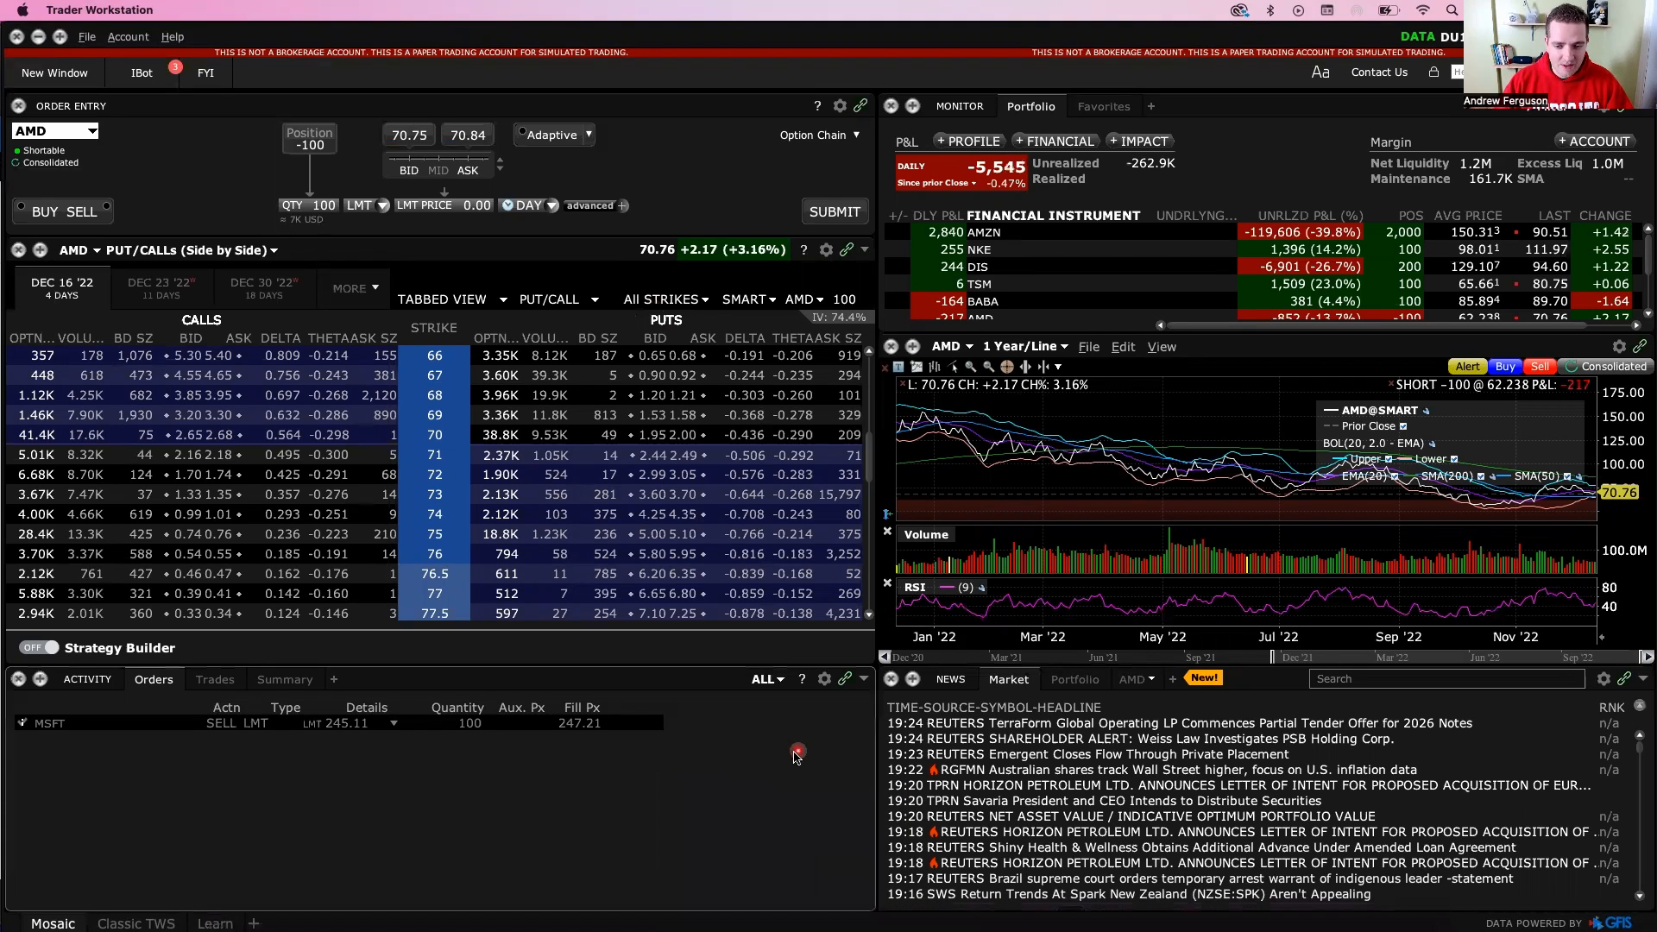
mouse_move(781, 764)
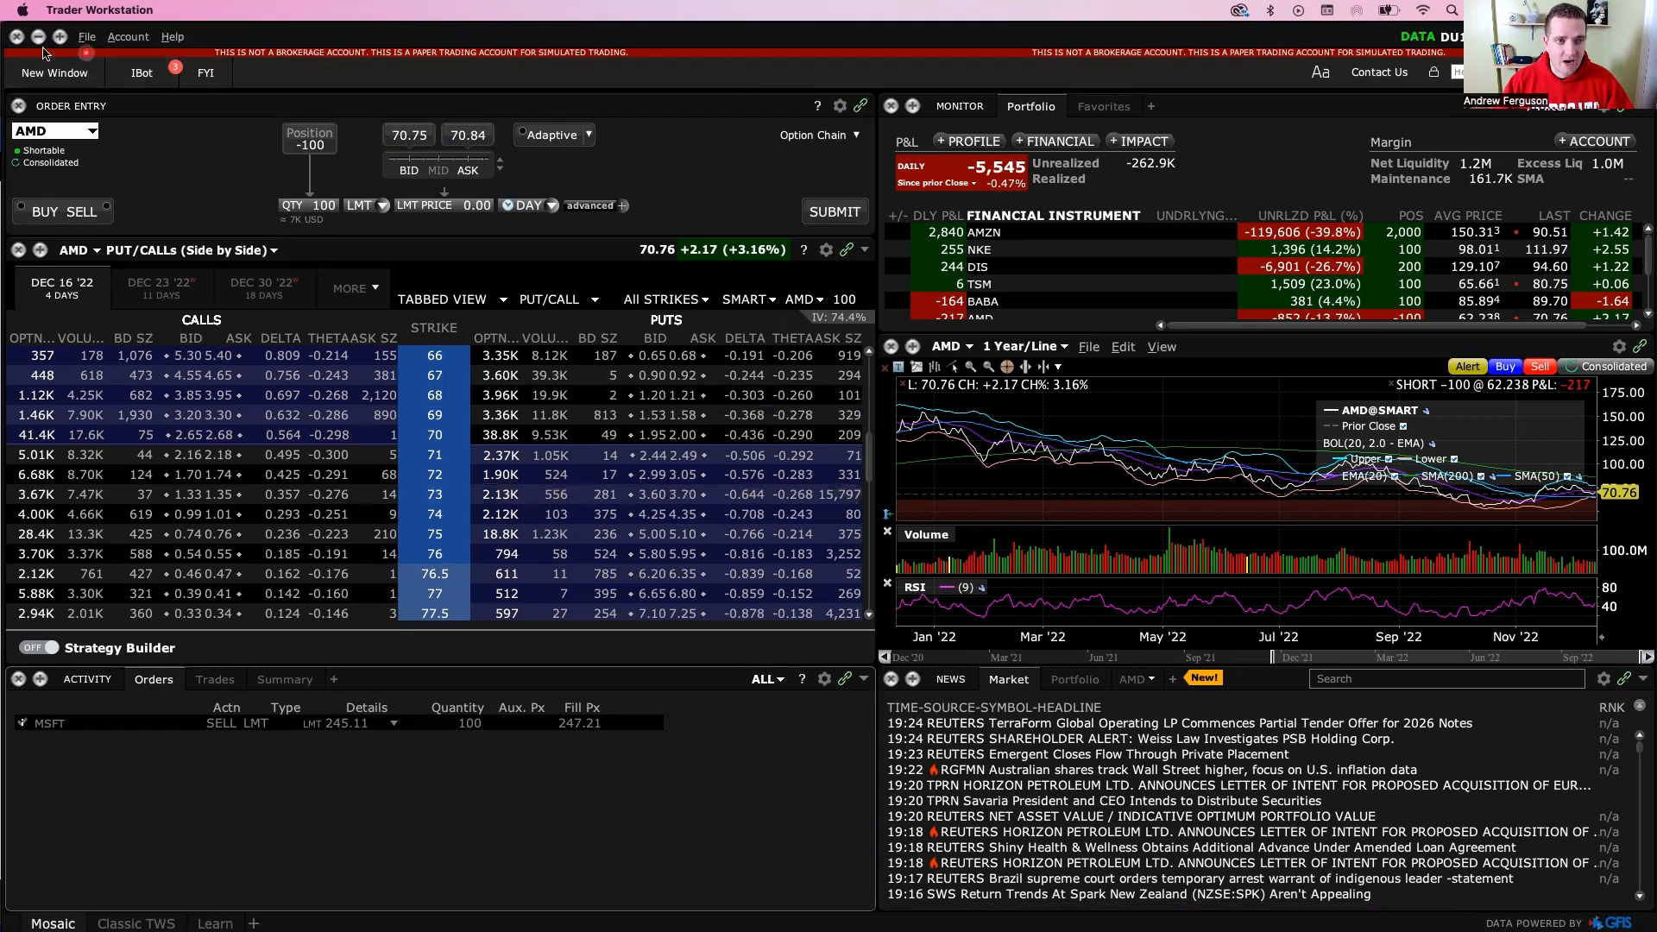
click(87, 37)
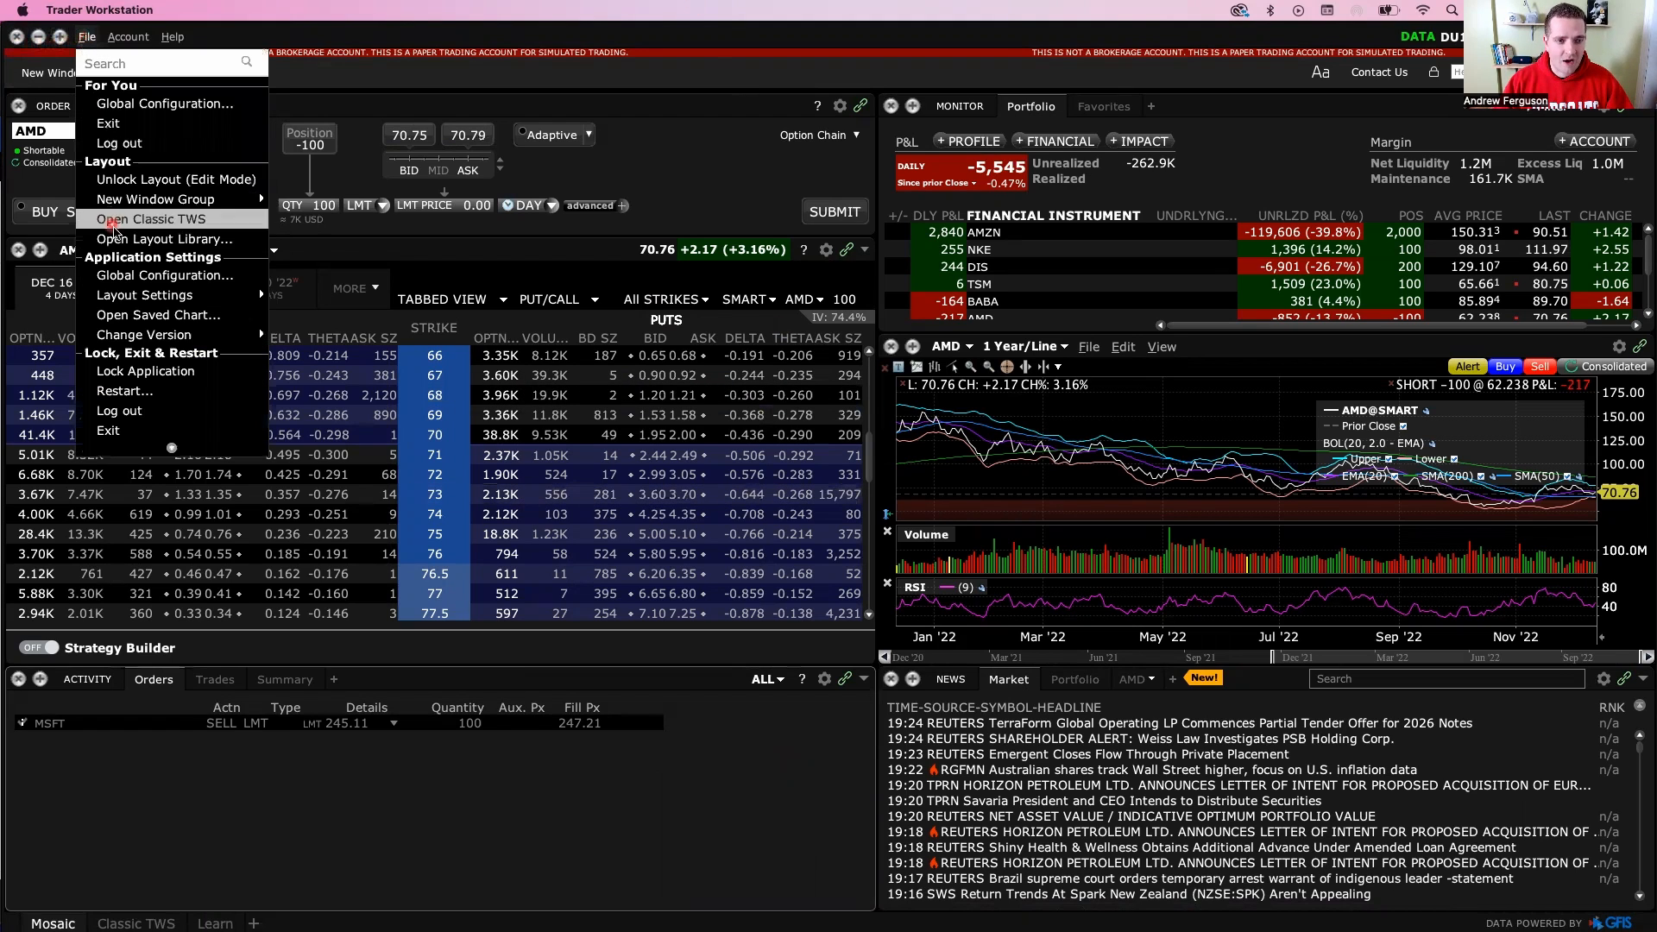
click(726, 220)
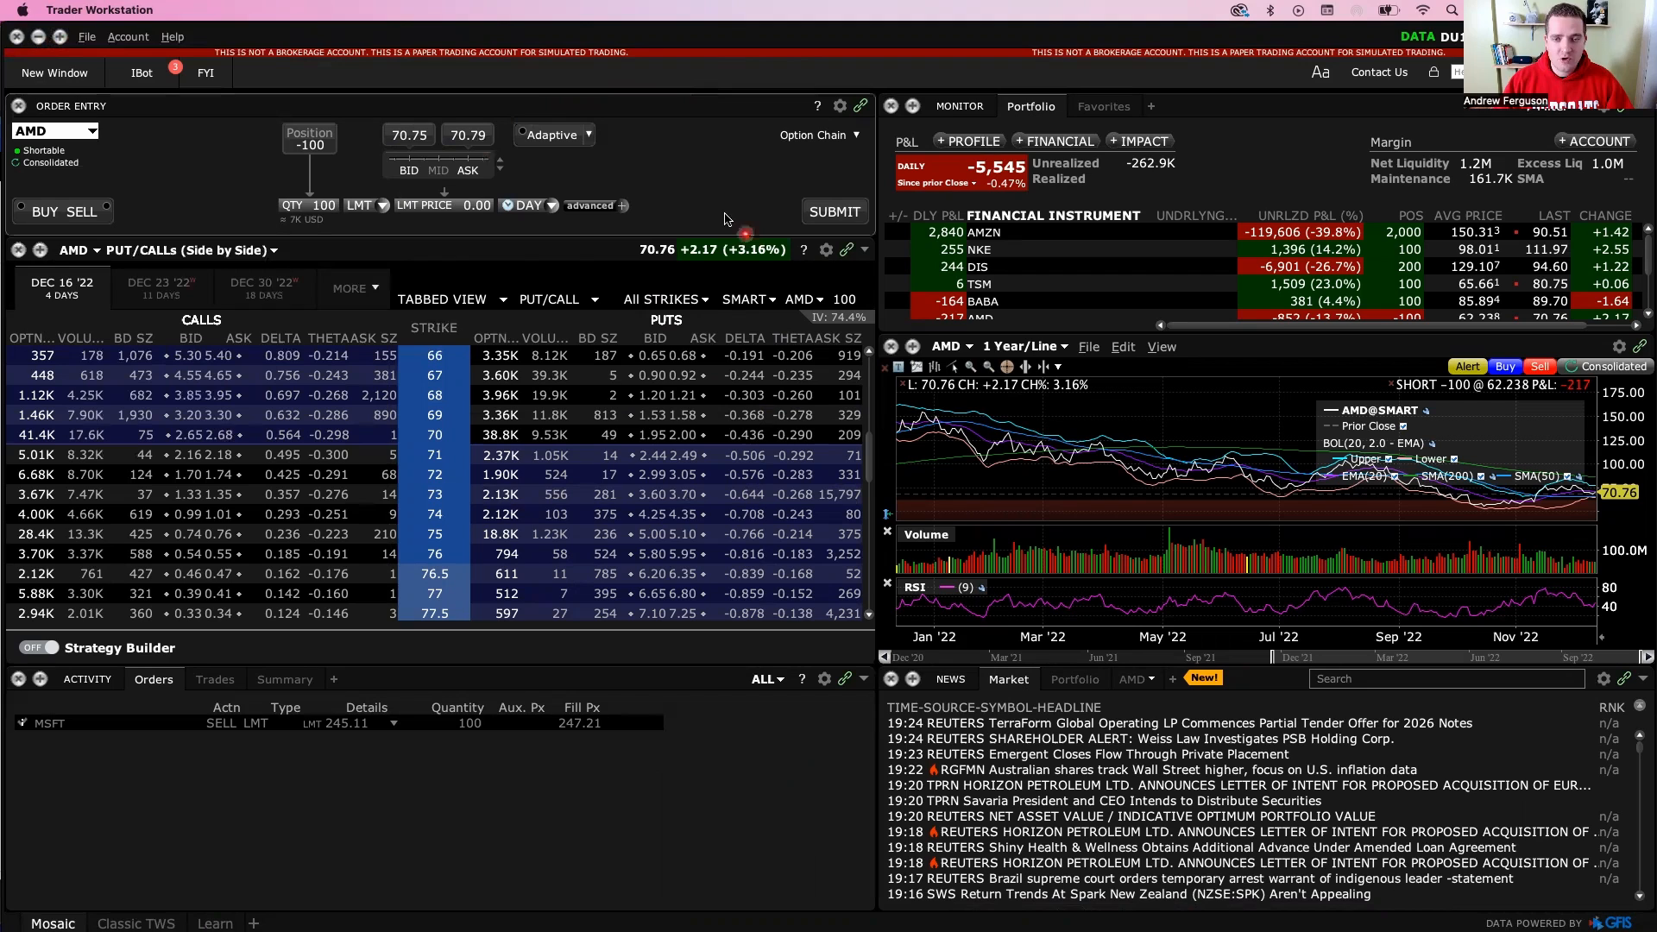
mouse_move(727, 200)
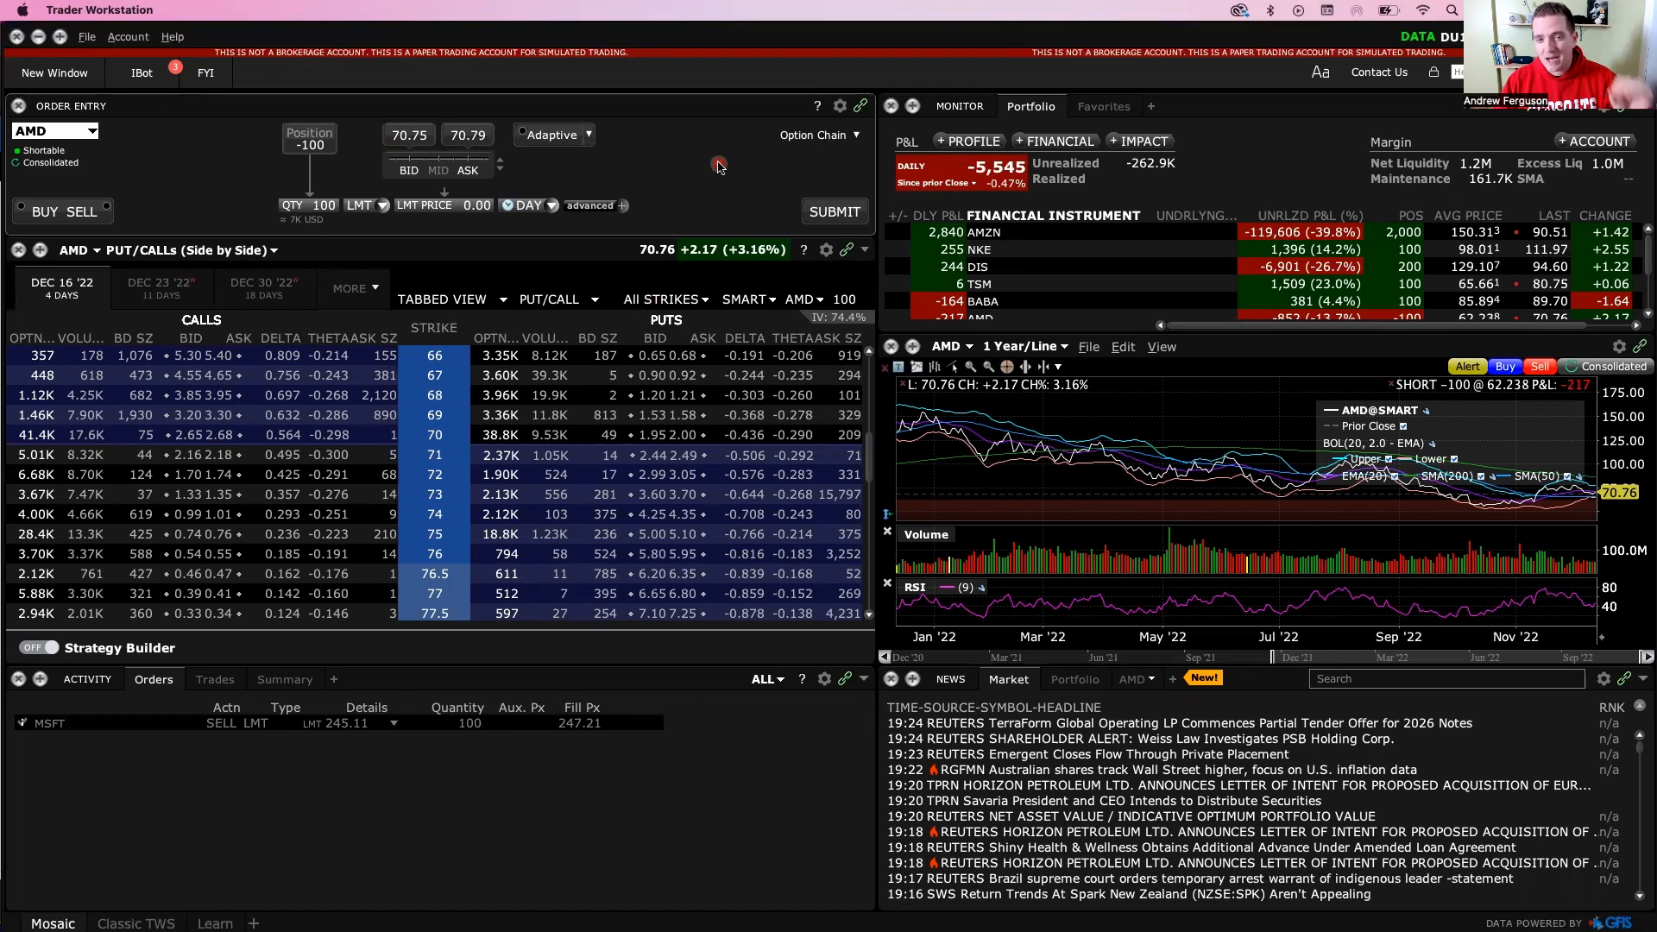
mouse_move(687, 164)
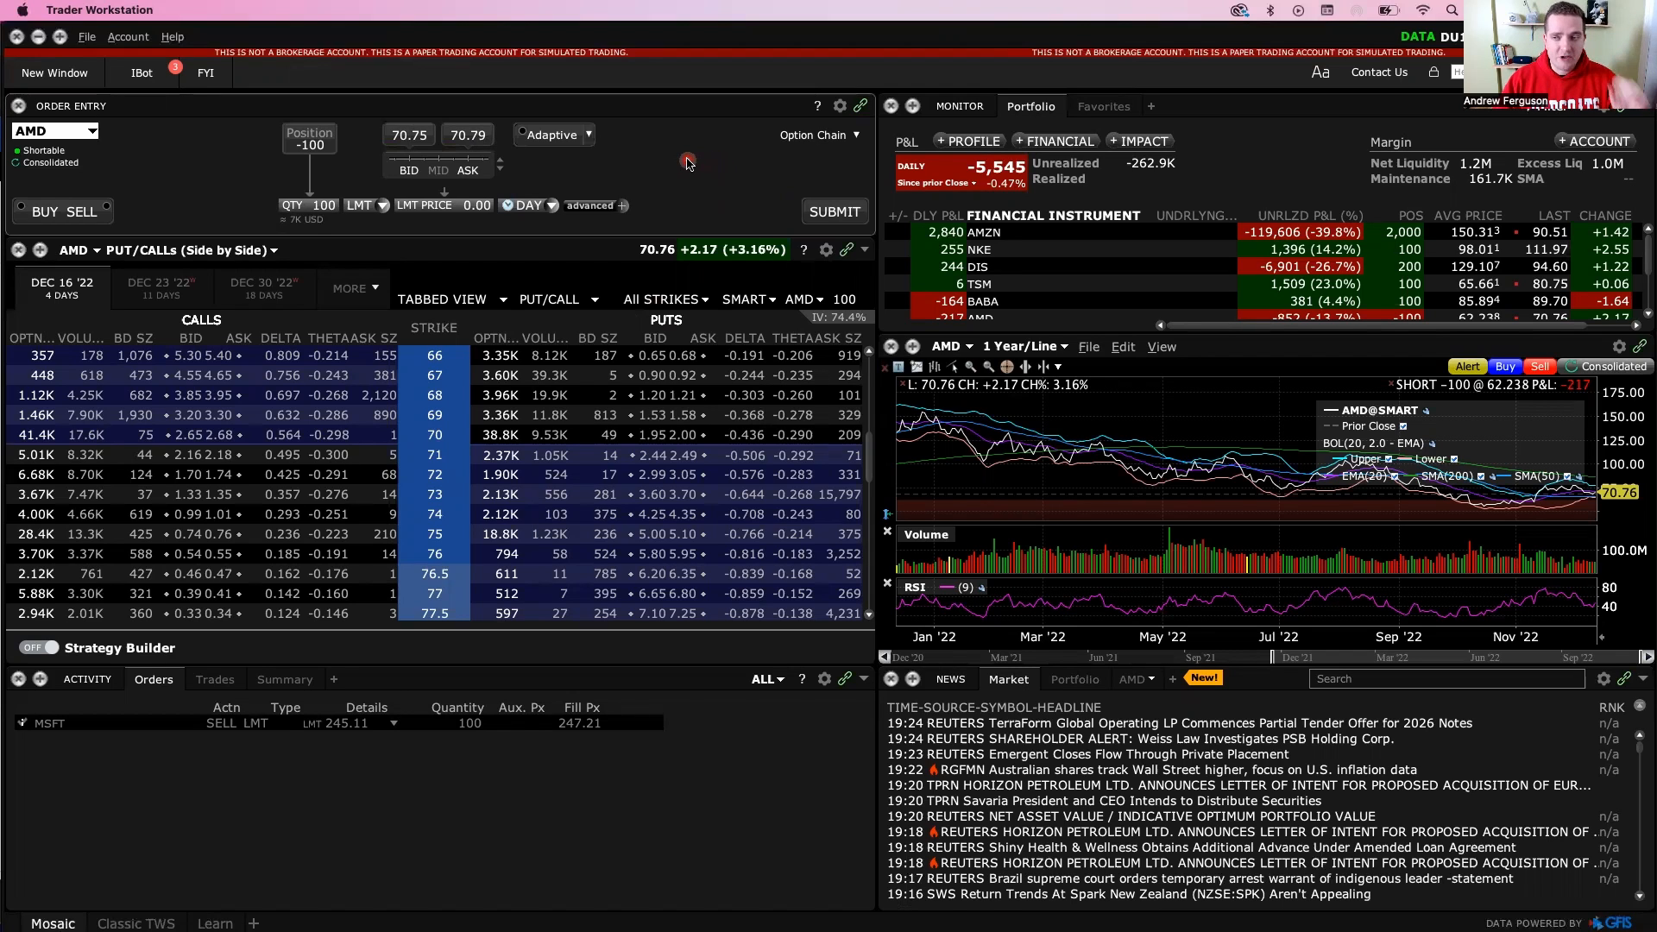